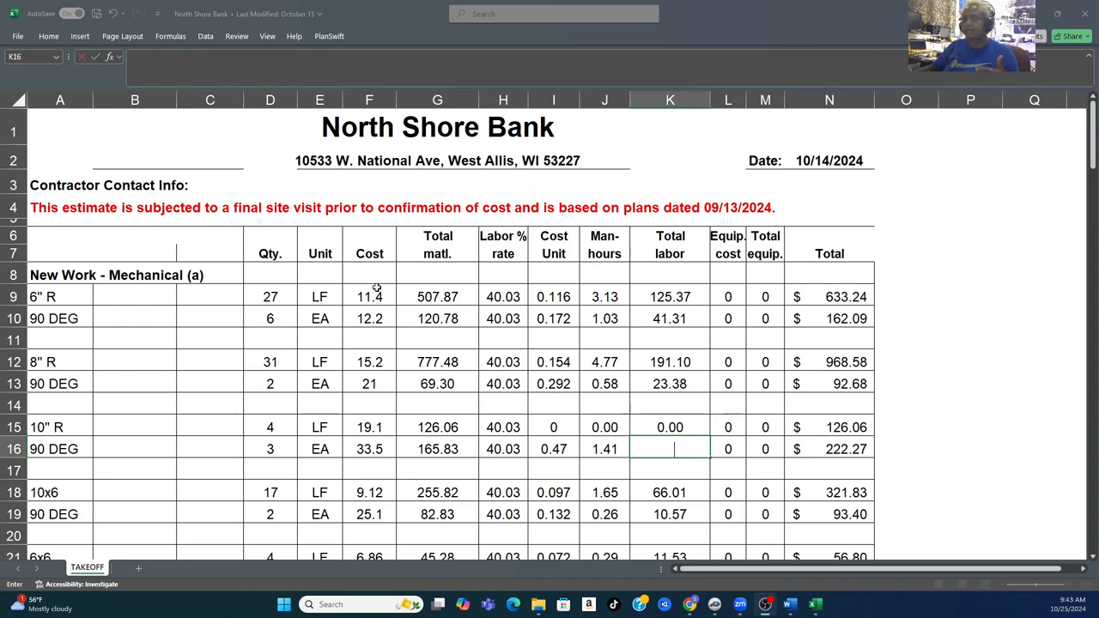
- Insert a blank sheet row above the 6x6 run to separate it from the 10x6 items
scroll(down, 3)
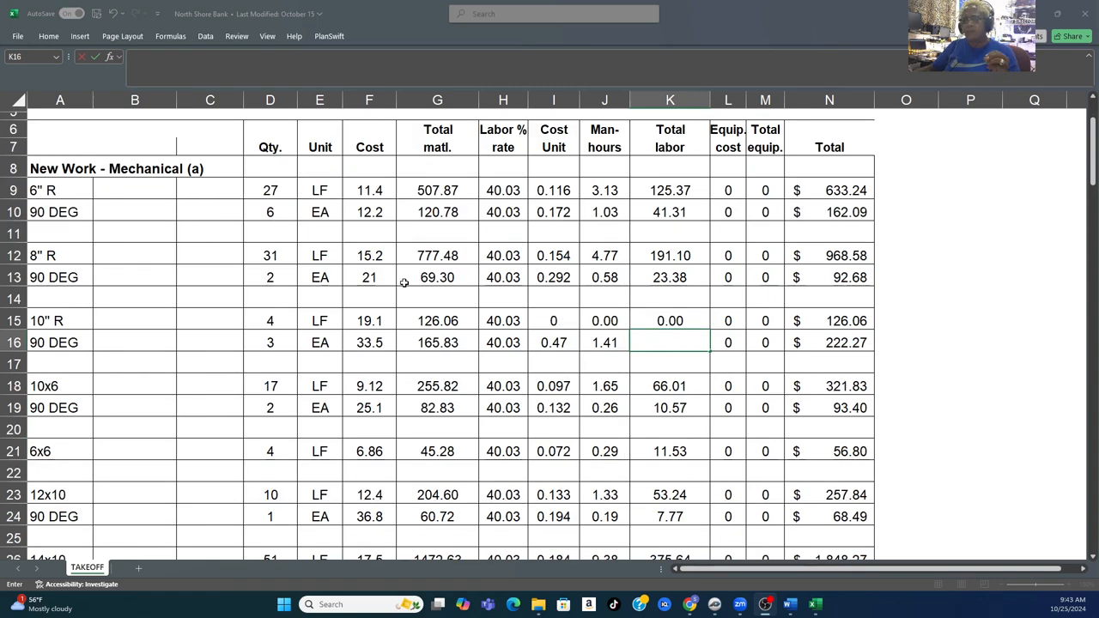
scroll(down, 3)
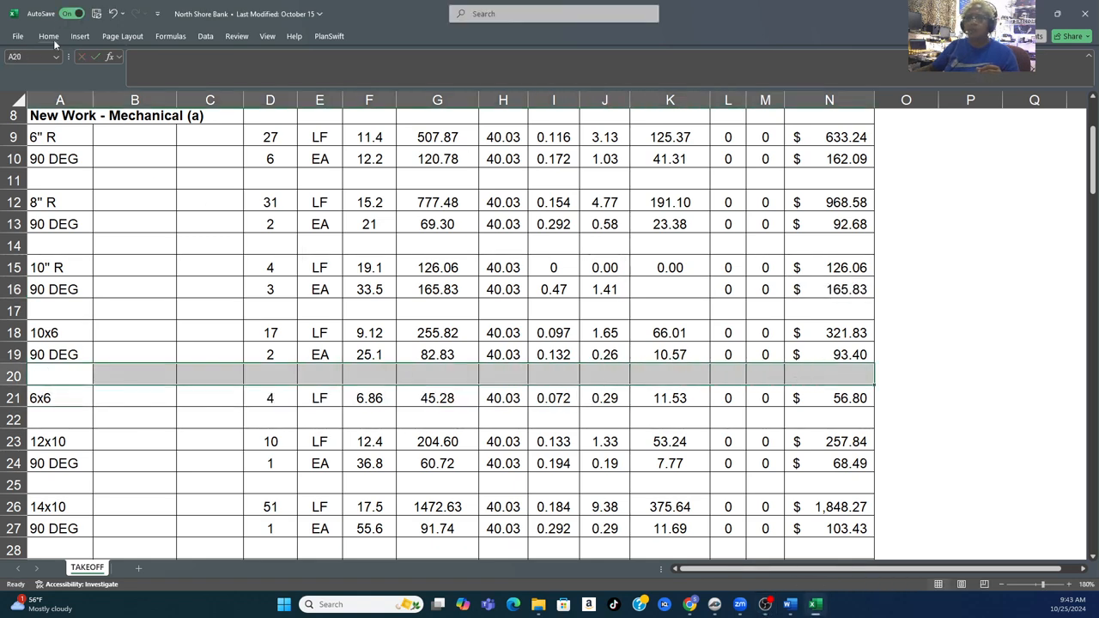
click(48, 36)
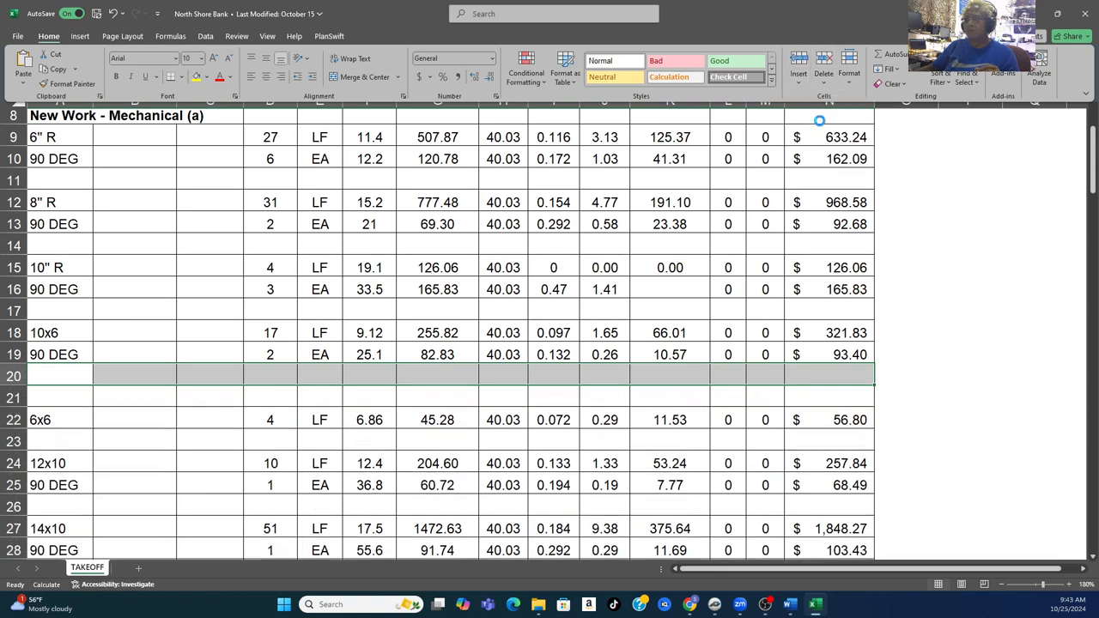
click(796, 72)
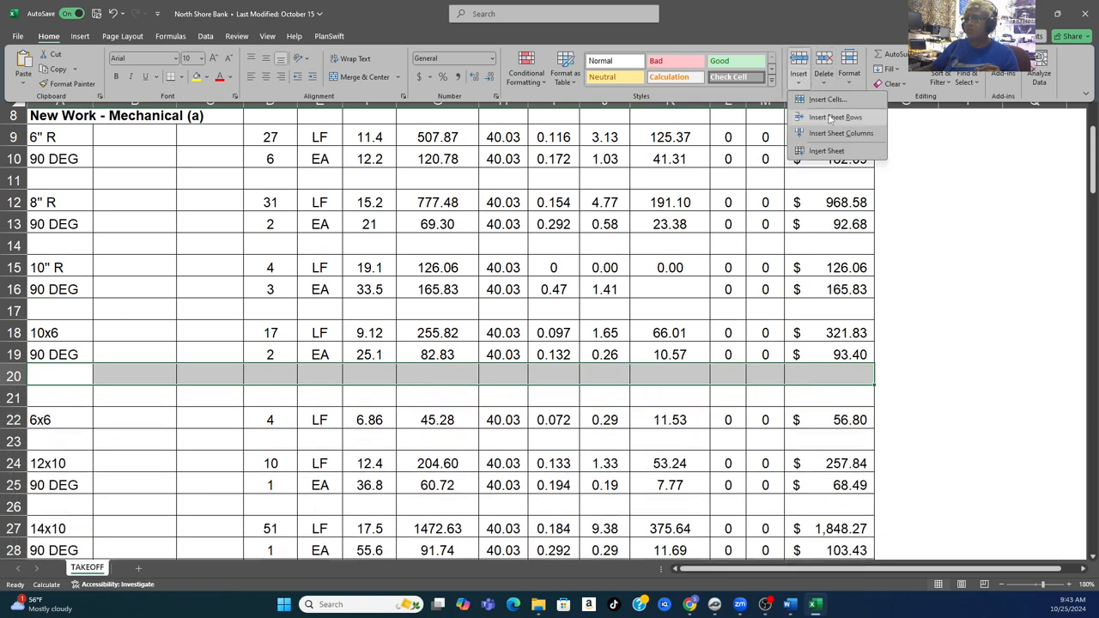
click(835, 117)
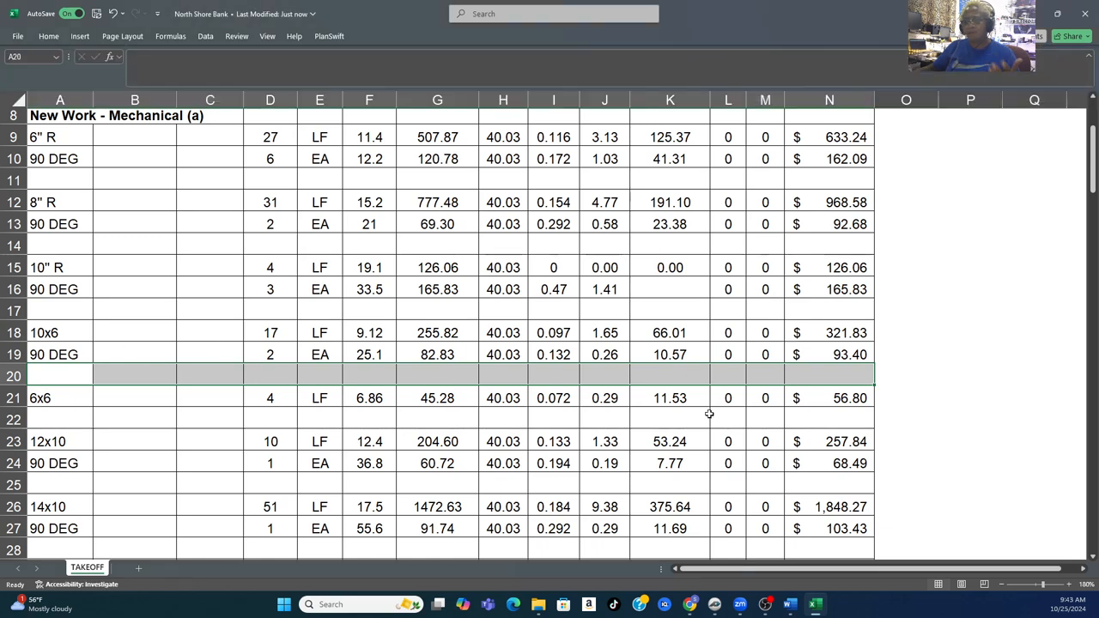
mouse_move(303, 419)
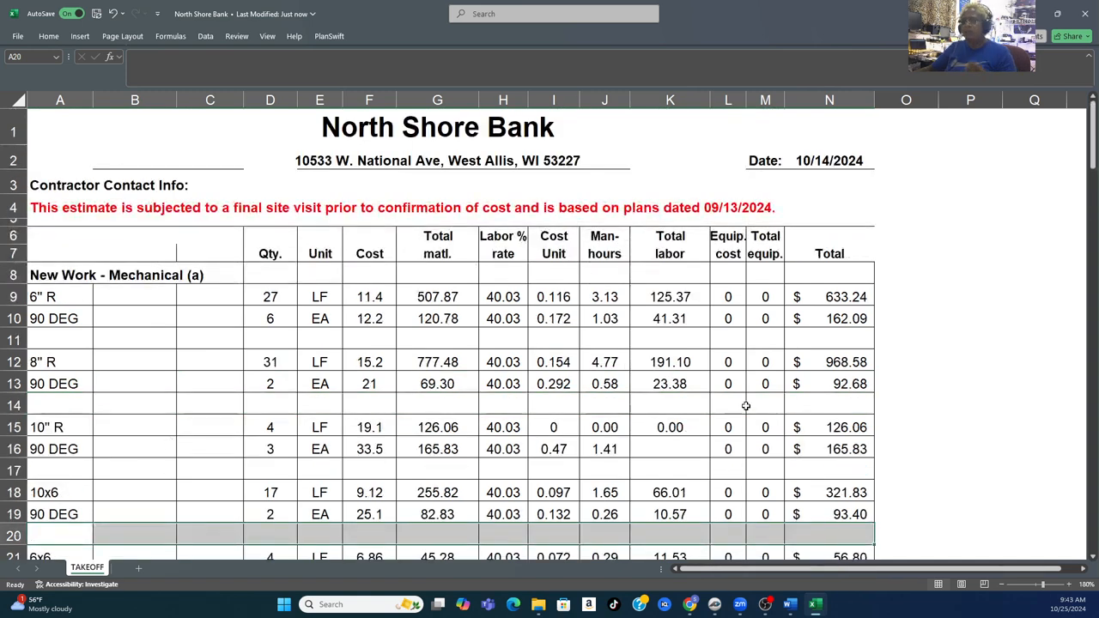
mouse_move(700, 405)
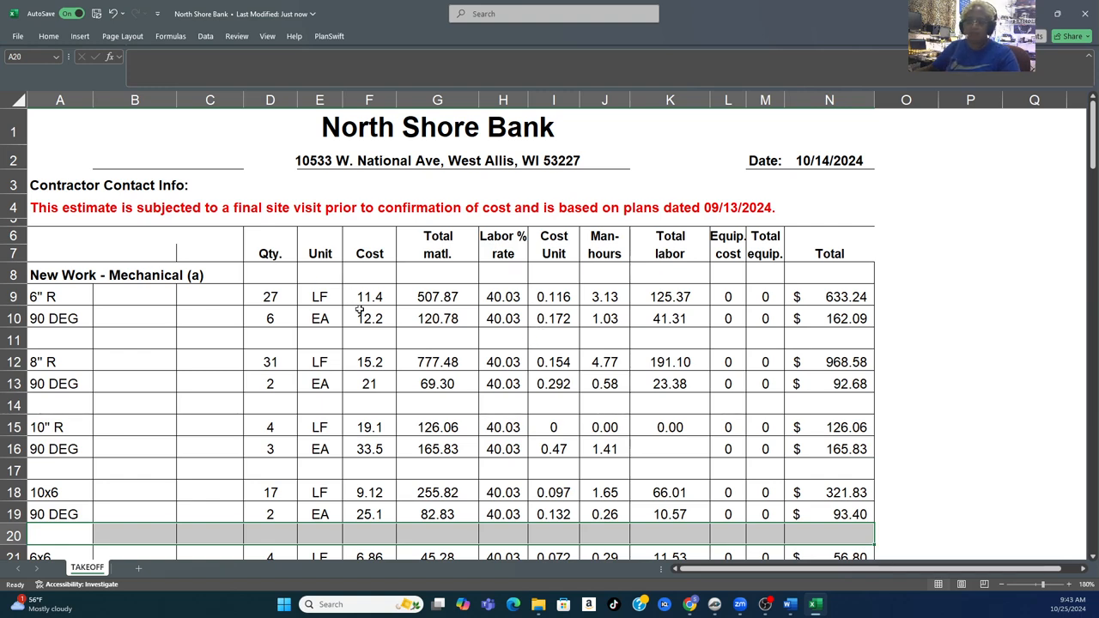
scroll(down, 3)
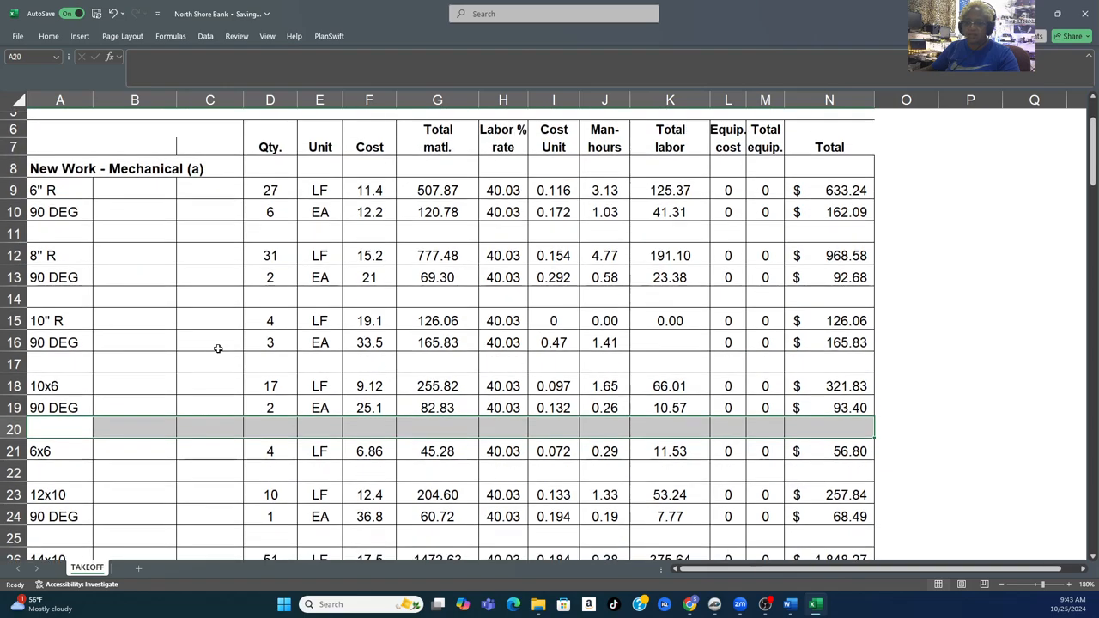
scroll(down, 3)
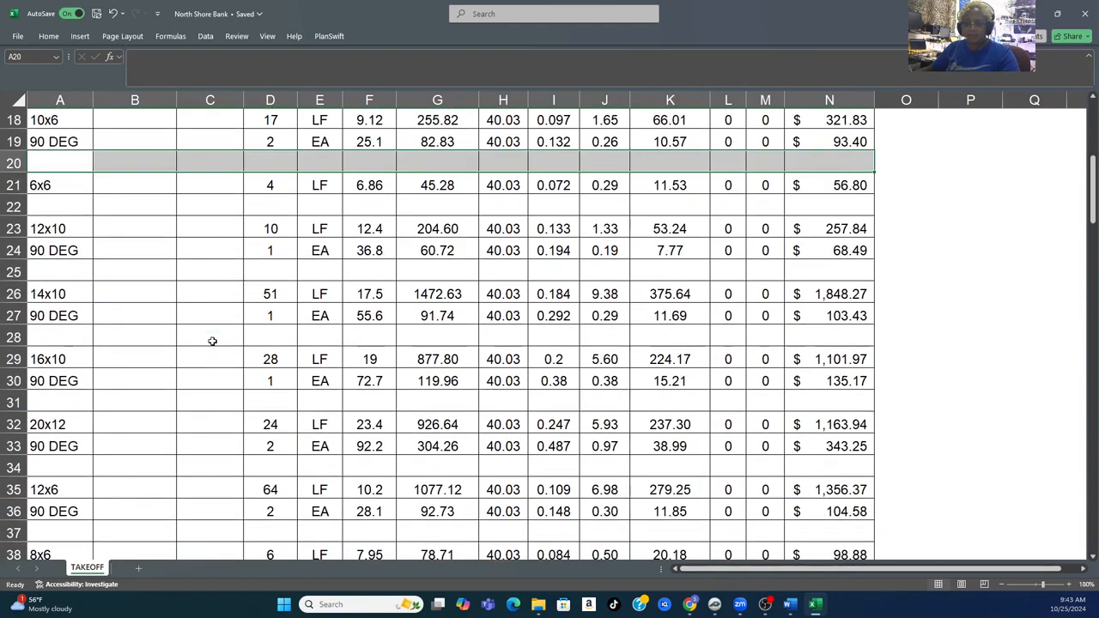
scroll(down, 3)
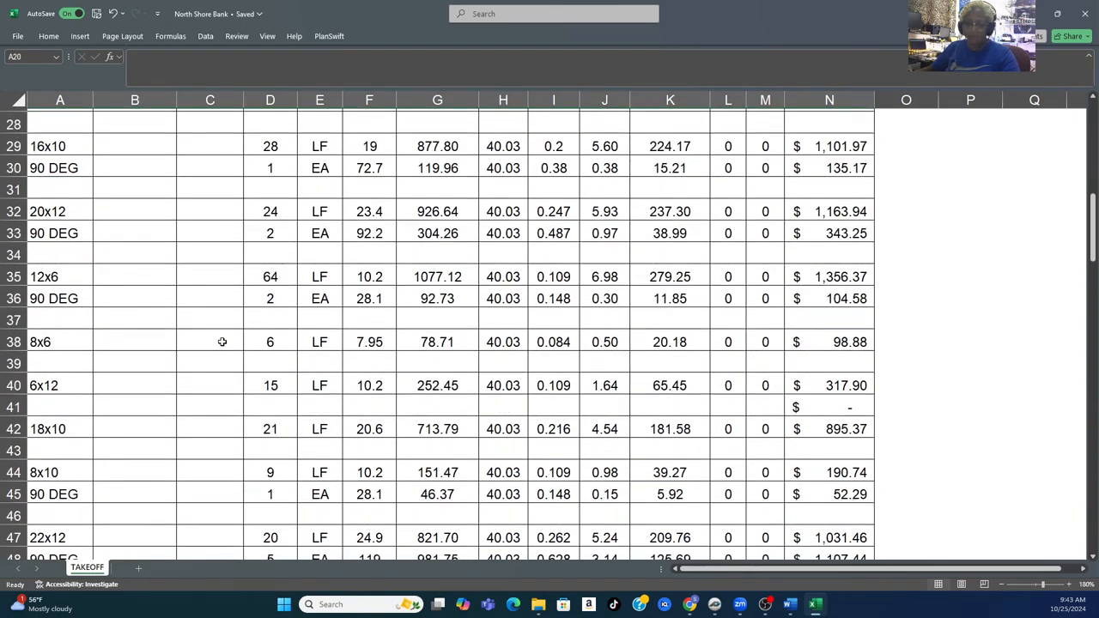
scroll(down, 3)
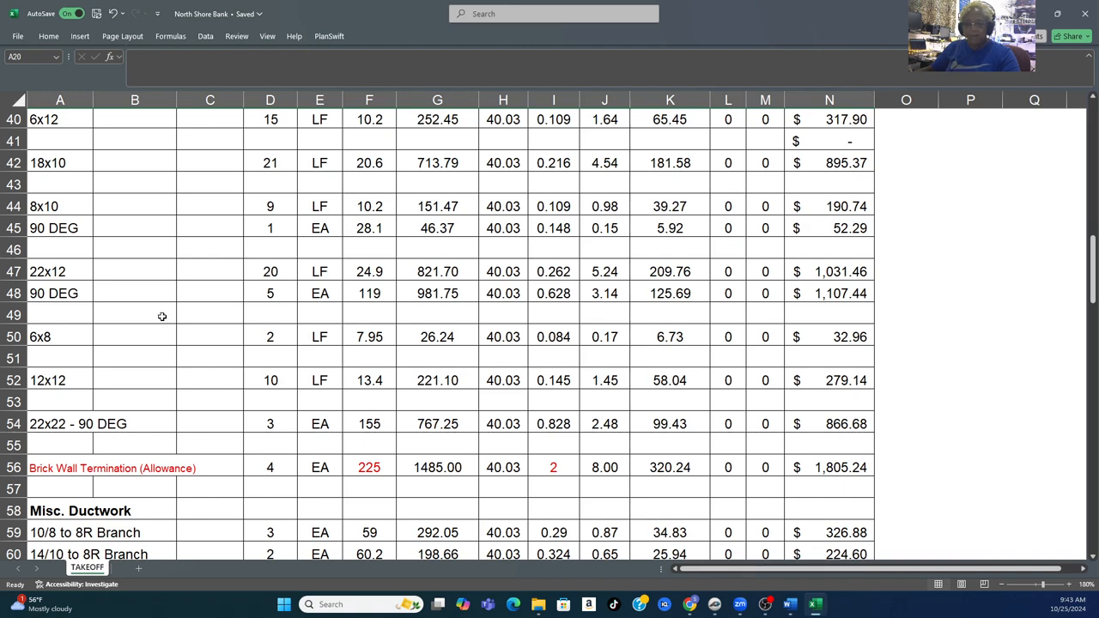
scroll(down, 3)
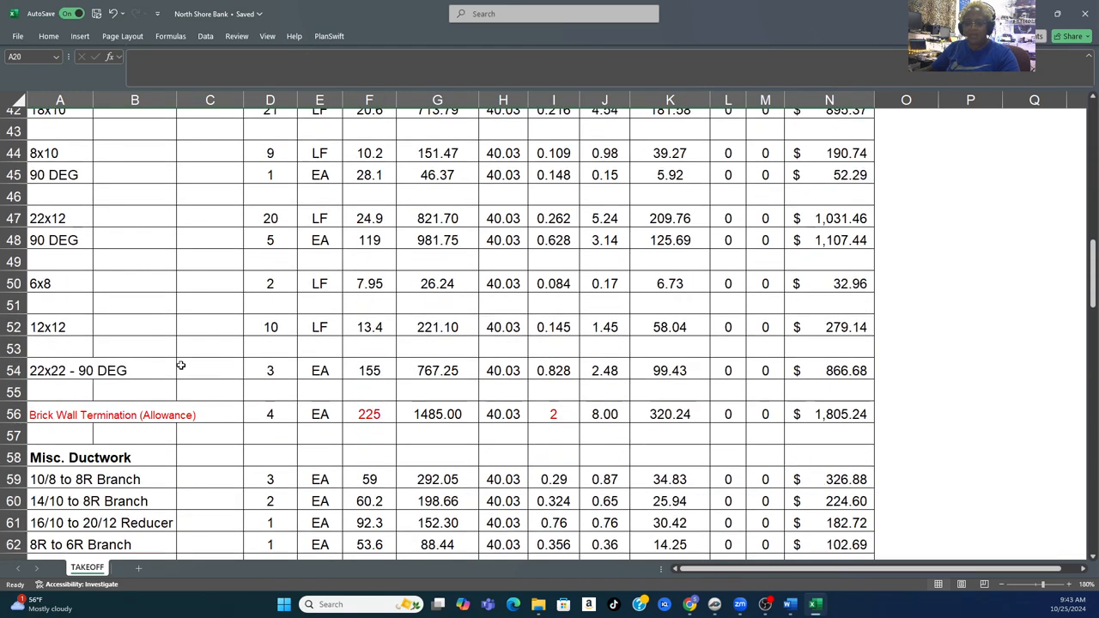
mouse_move(48, 321)
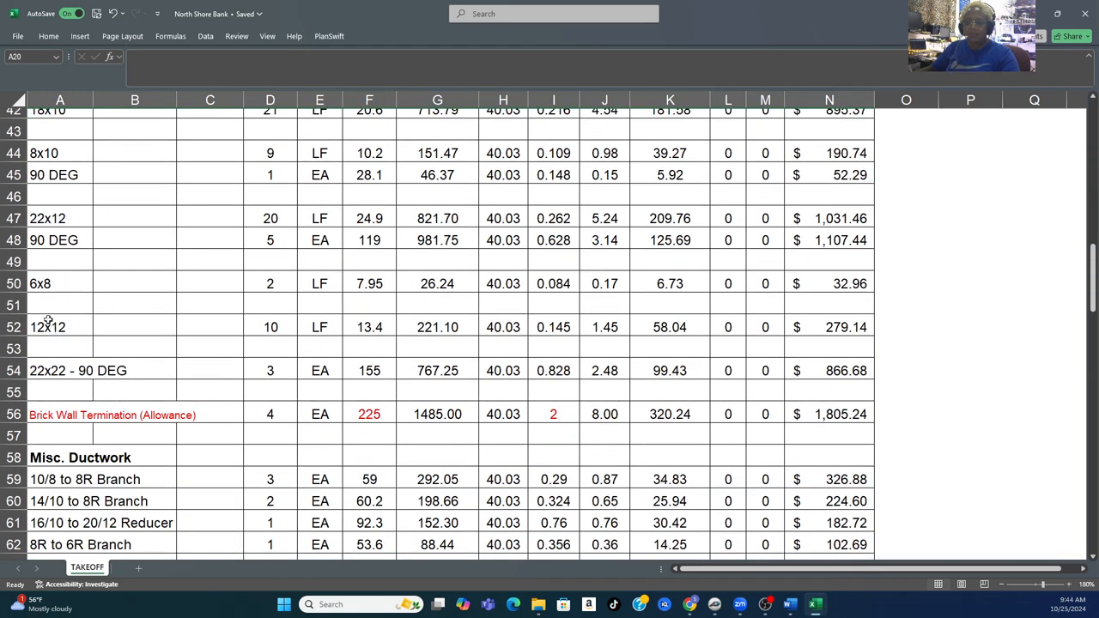
scroll(up, 3)
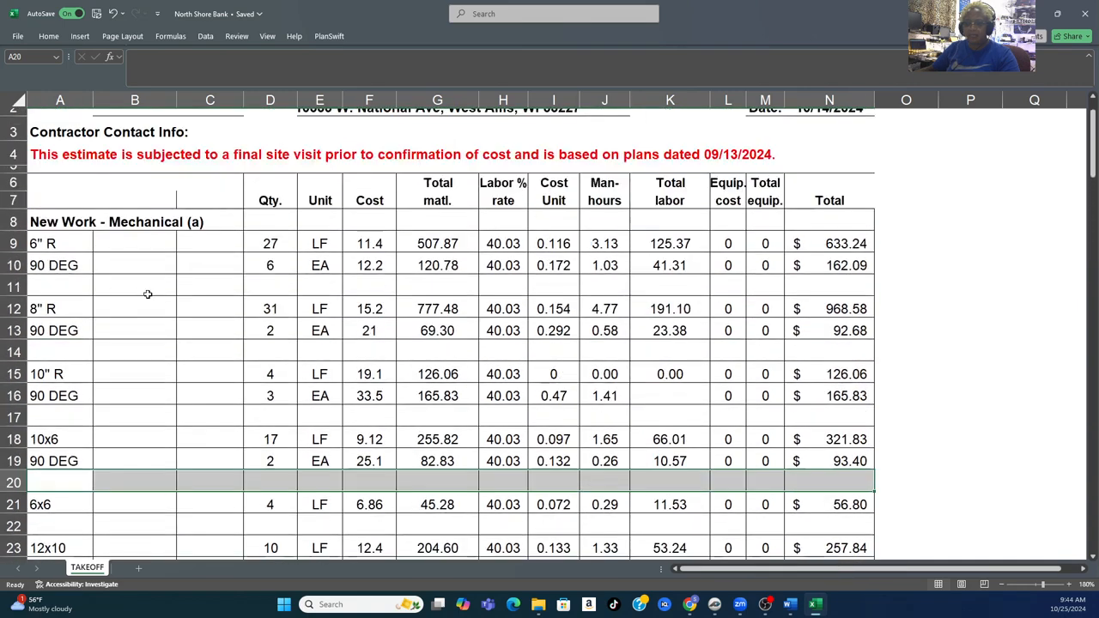
click(134, 309)
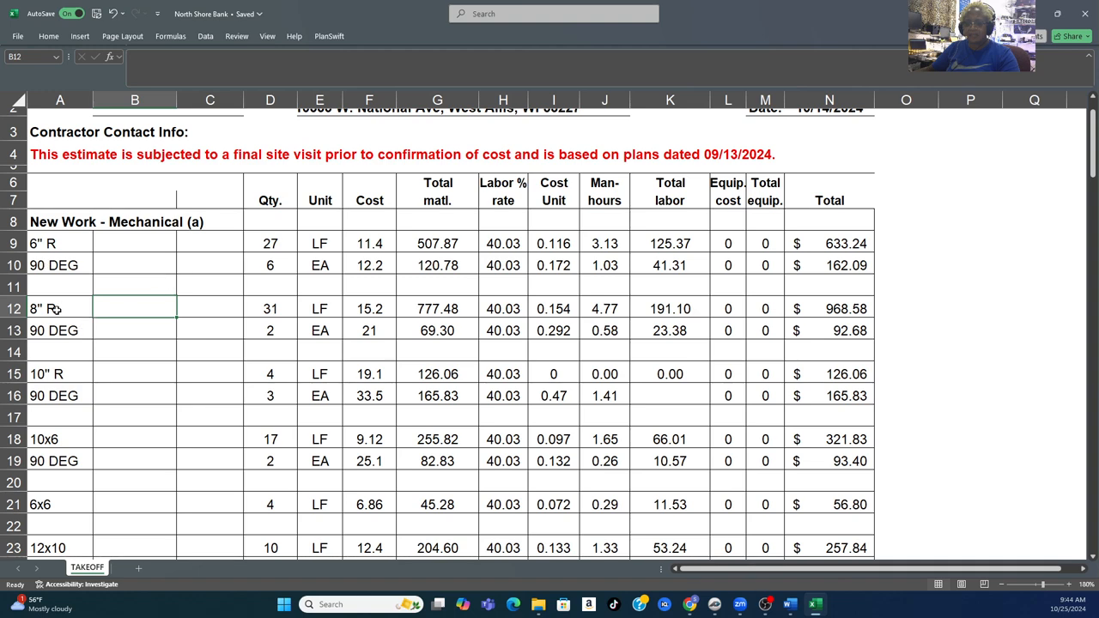
scroll(down, 3)
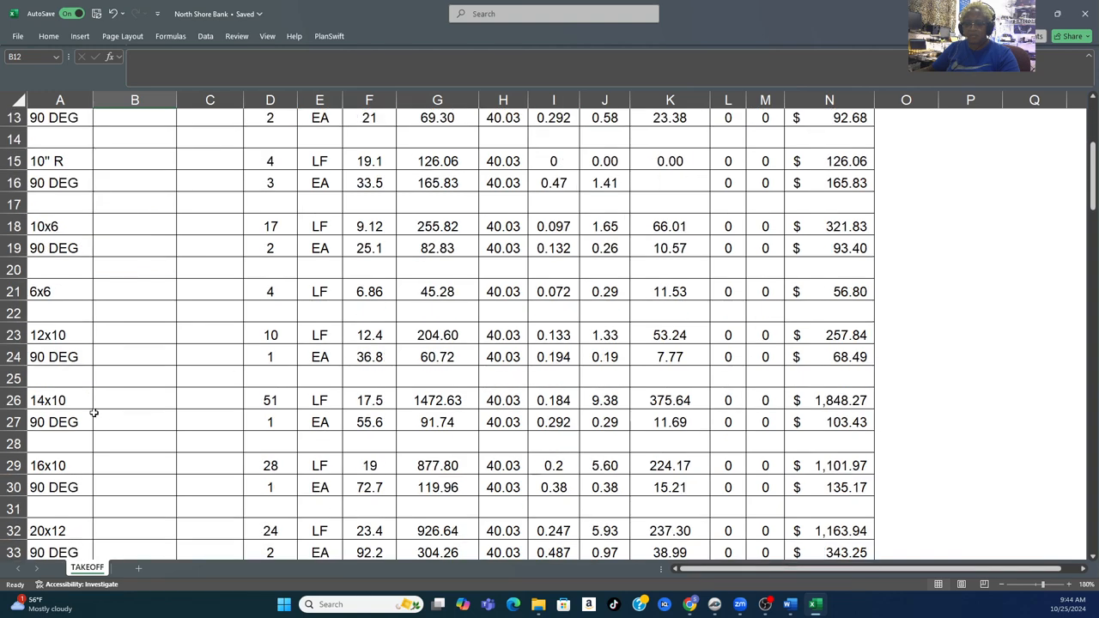
mouse_move(597, 279)
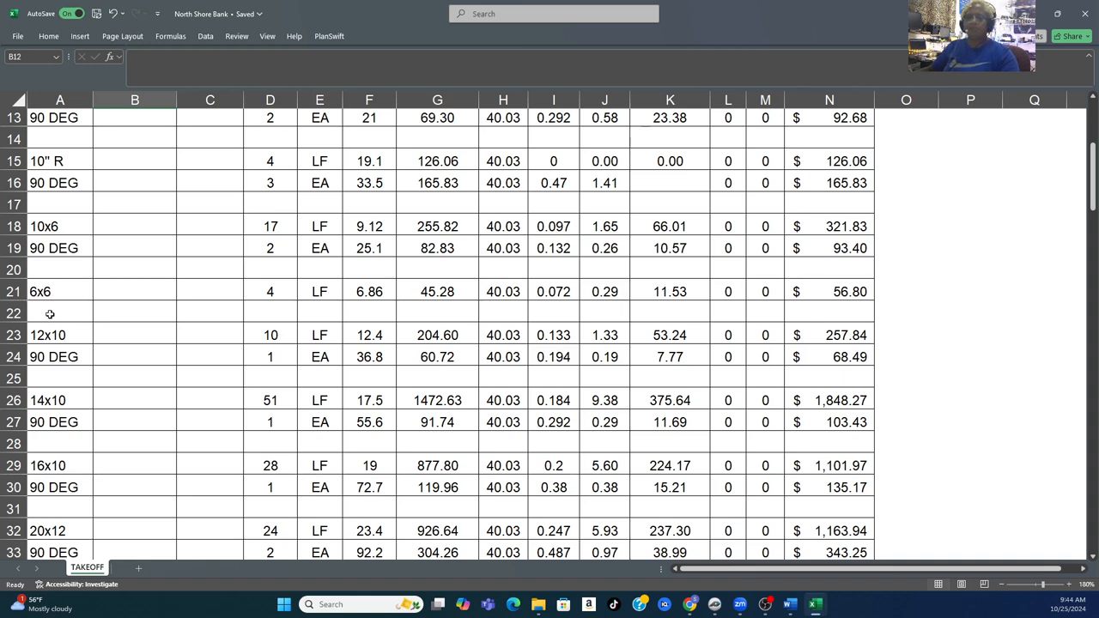
click(134, 398)
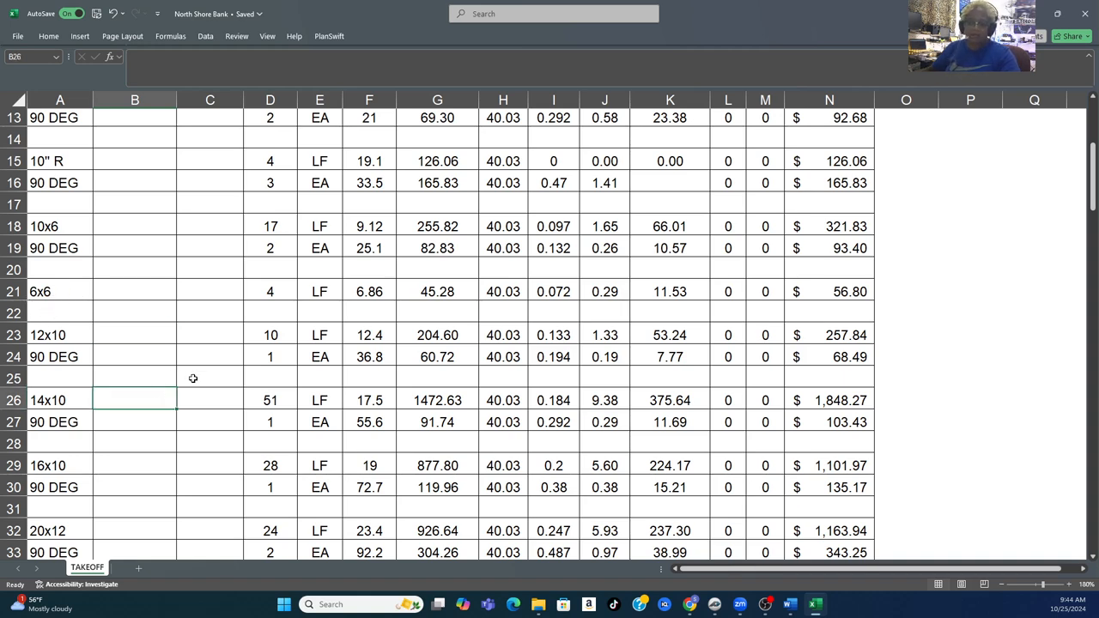
click(59, 313)
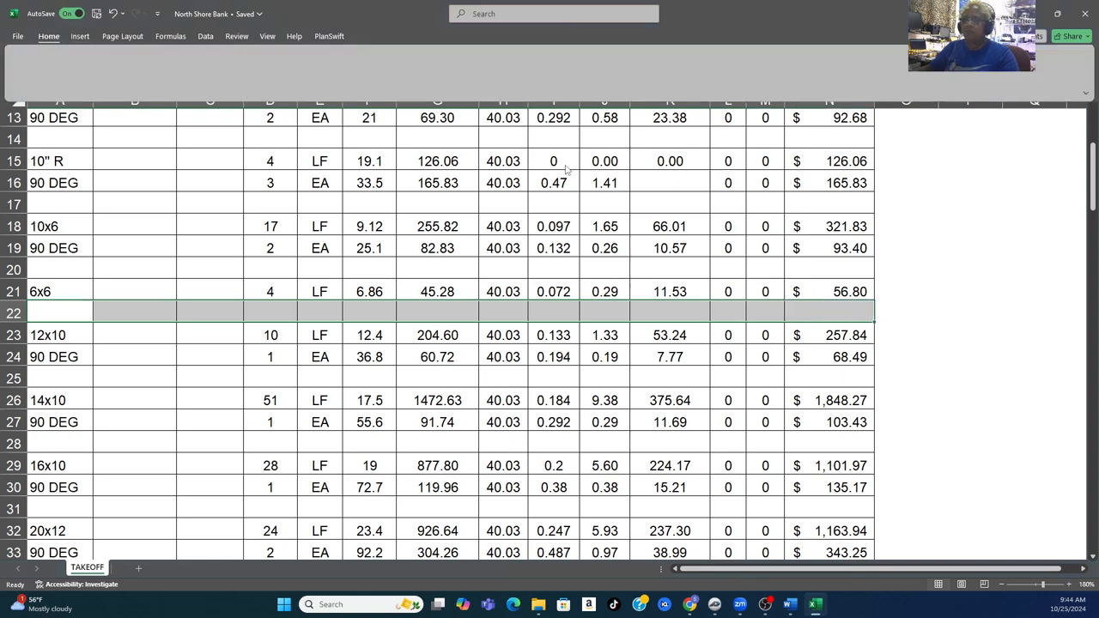
- Insert rows below 6x6 and copy the 10x6 90 DEG fitting line into rows 22–23
click(48, 36)
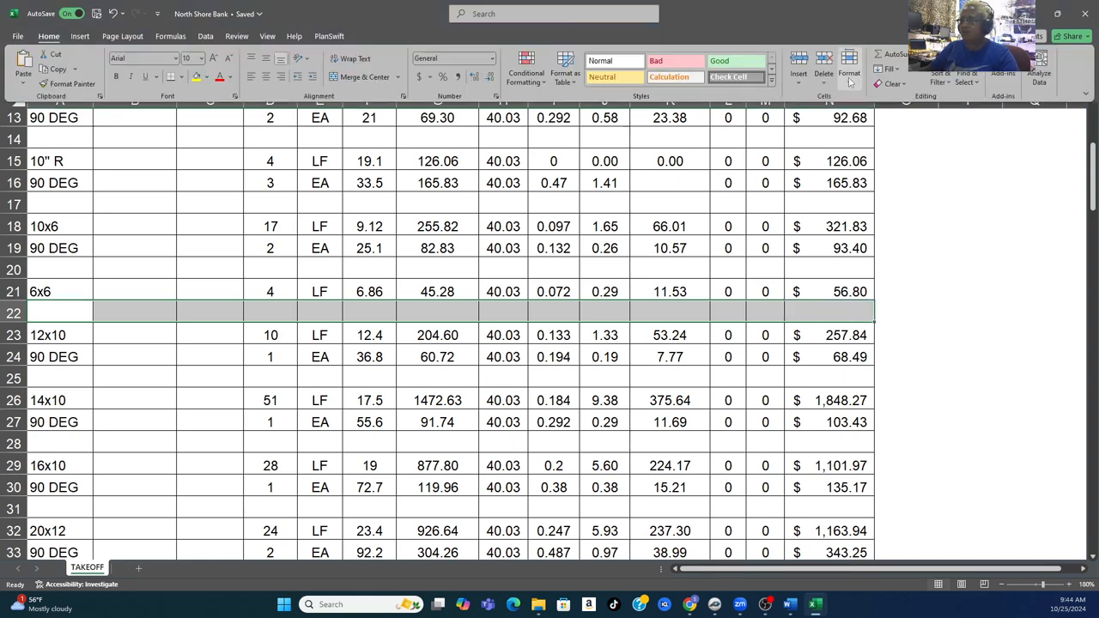
click(796, 69)
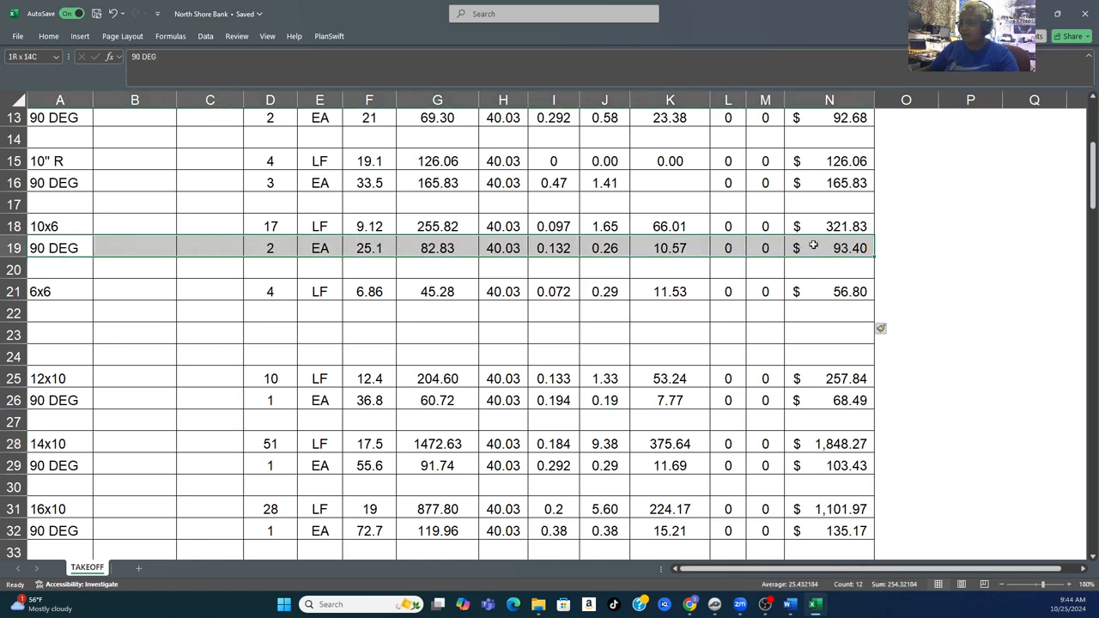
click(58, 248)
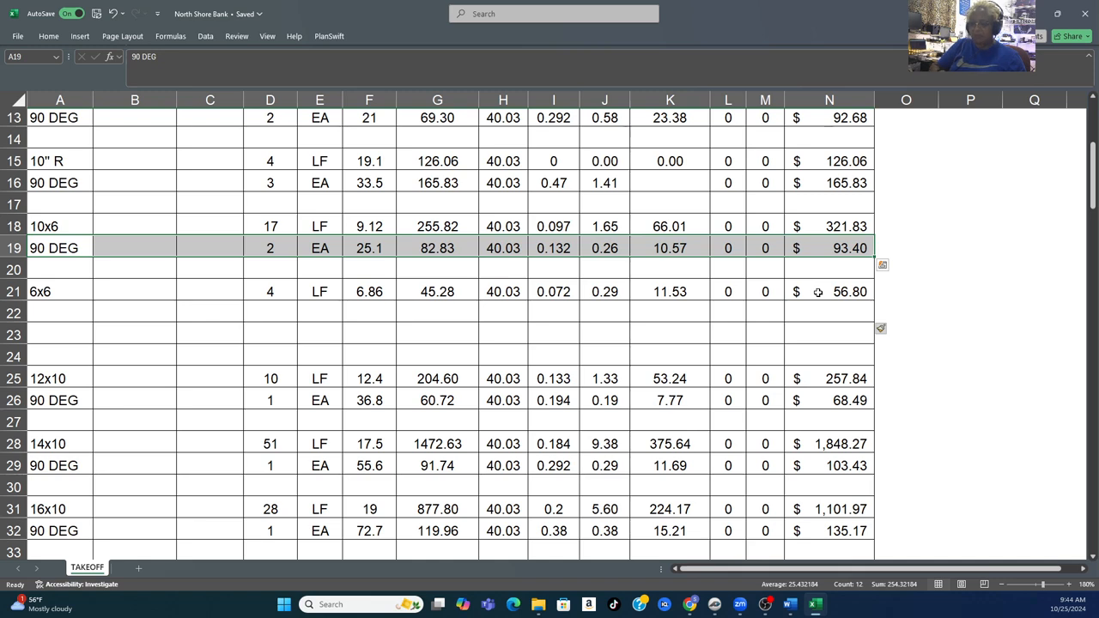
key(ctrl+c)
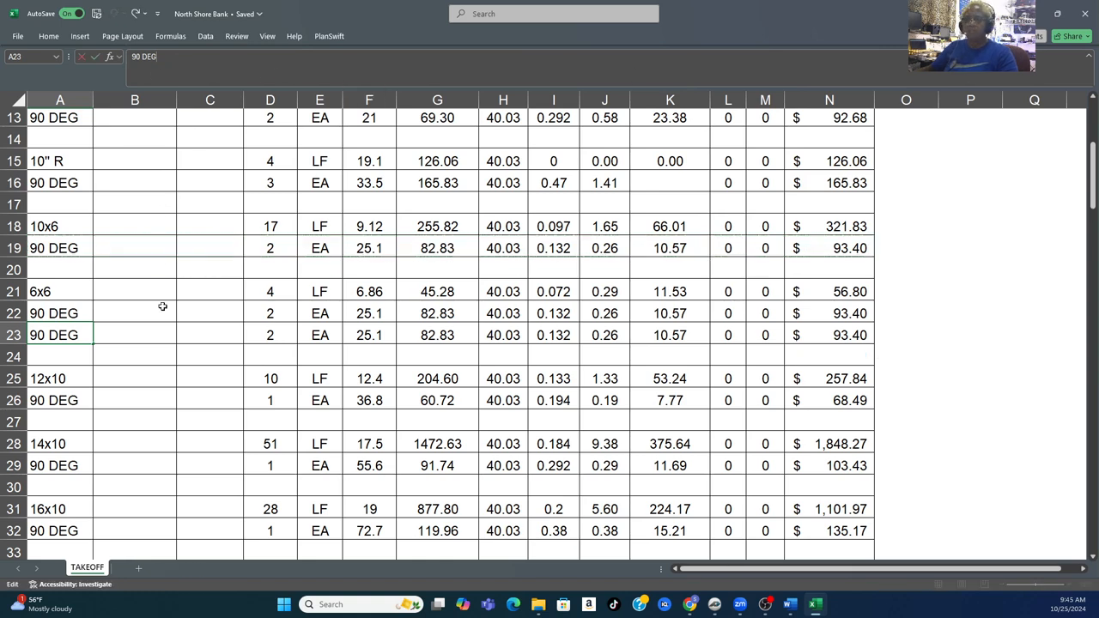
mouse_move(137, 391)
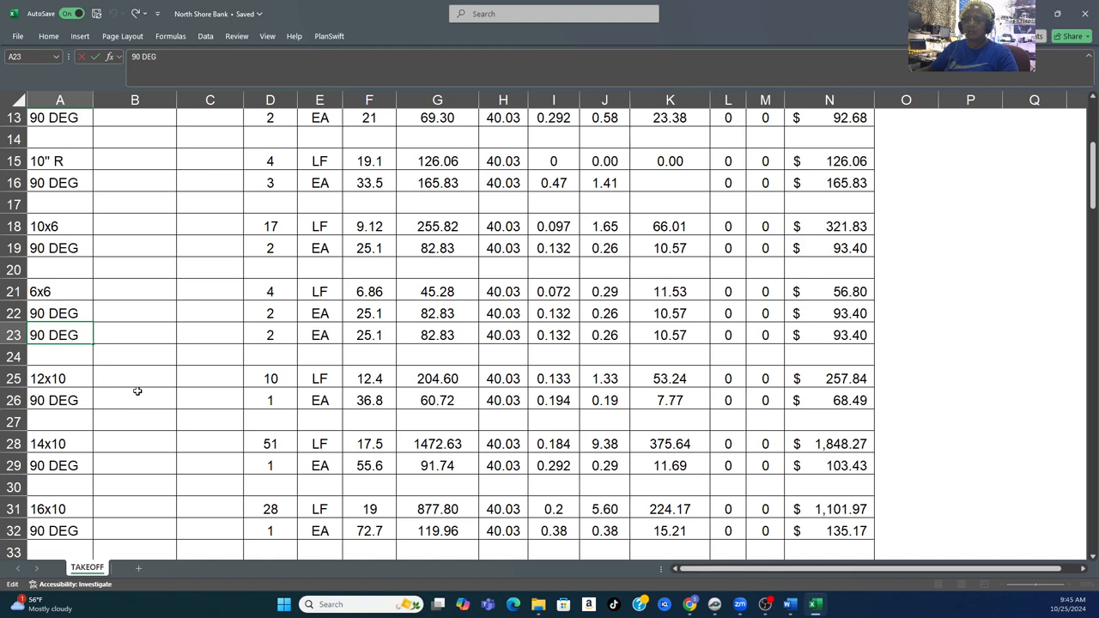
click(134, 400)
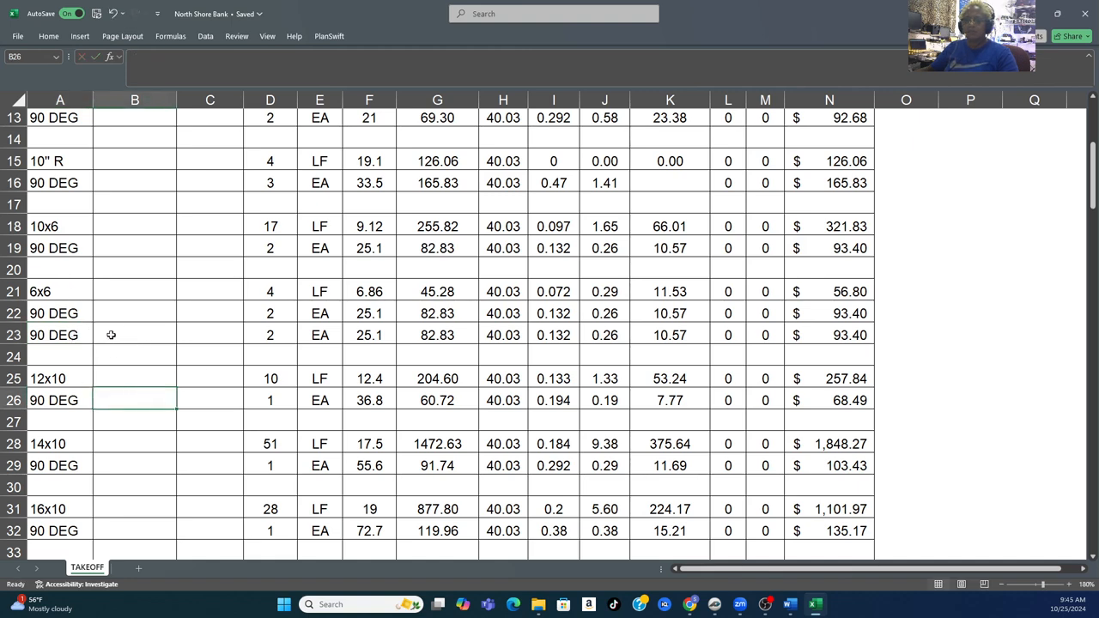
click(134, 335)
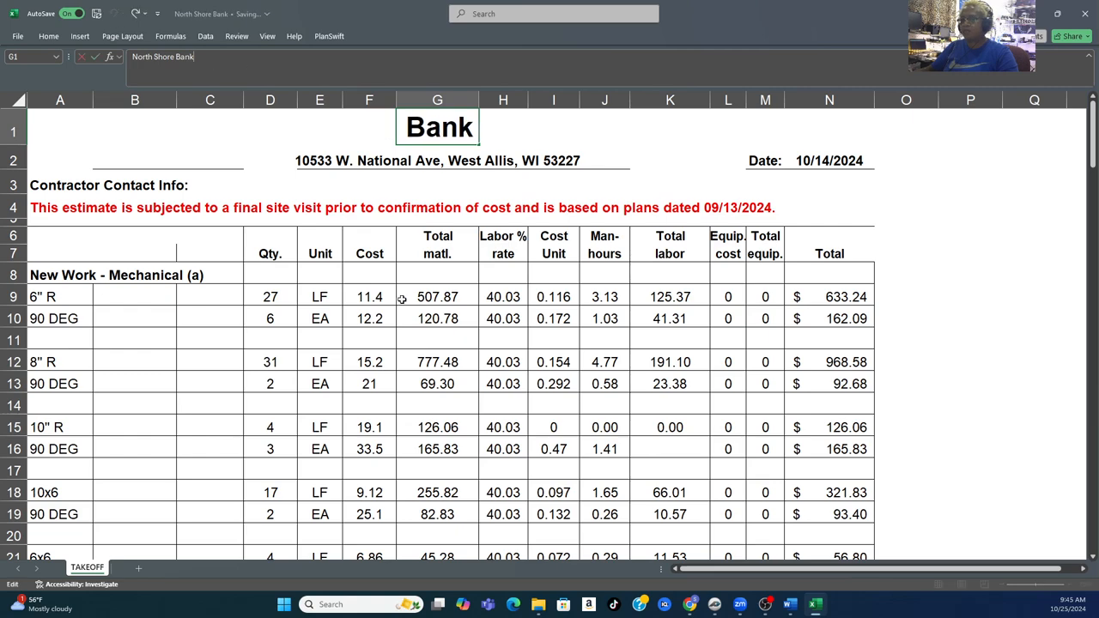
mouse_move(433, 350)
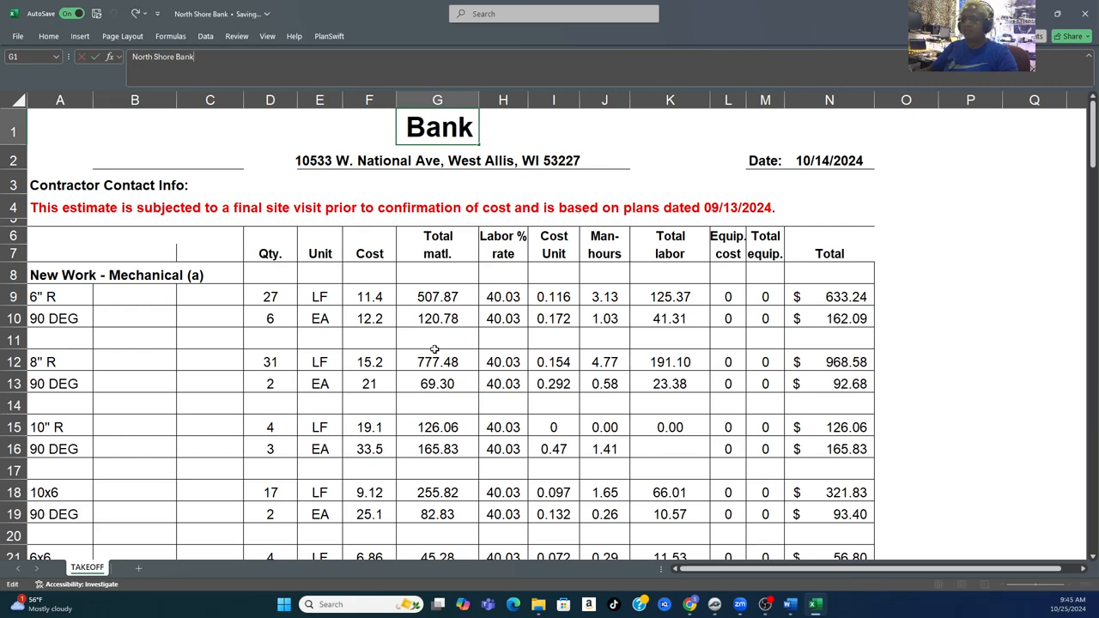
scroll(down, 3)
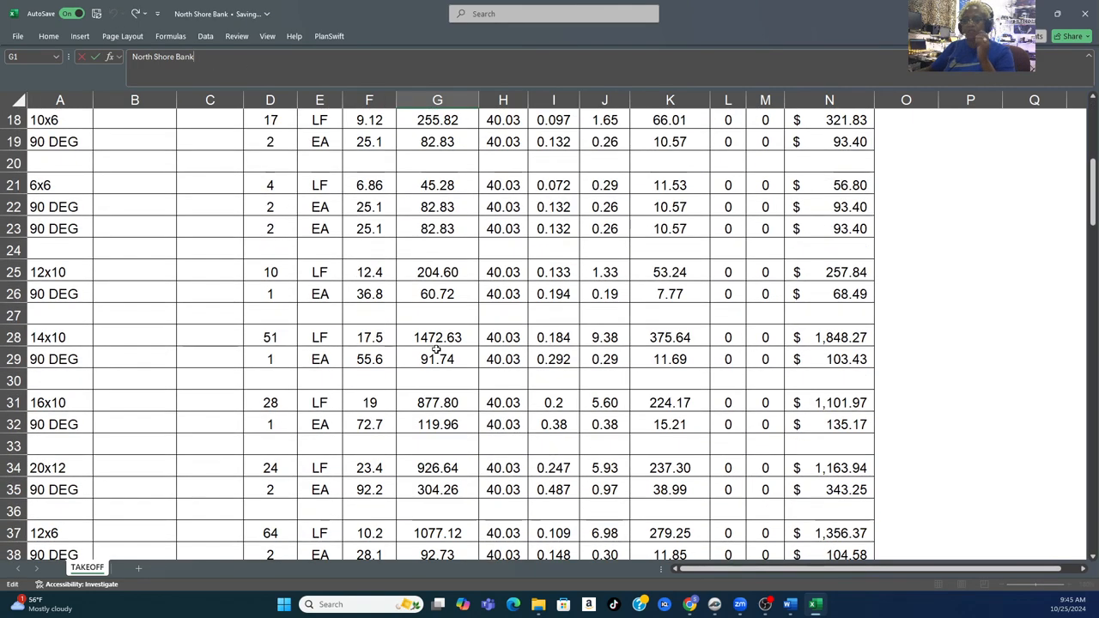
scroll(down, 3)
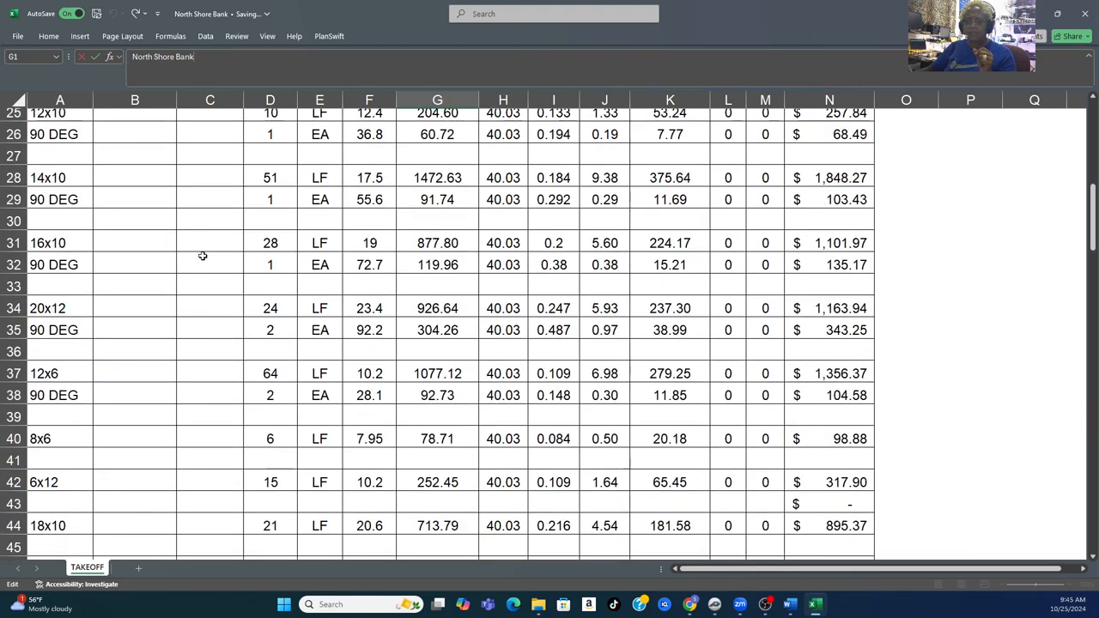
scroll(up, 3)
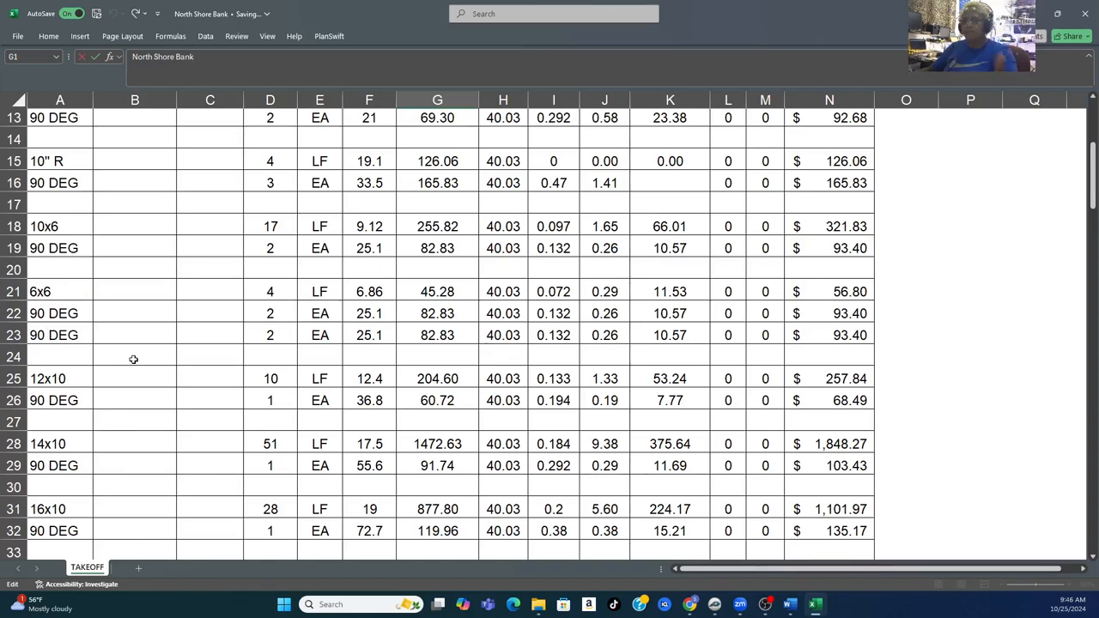
- Label A23 as 45 DEG and set the 6x6 elbow costs in F22 and F23 to 0
click(60, 335)
text(45)
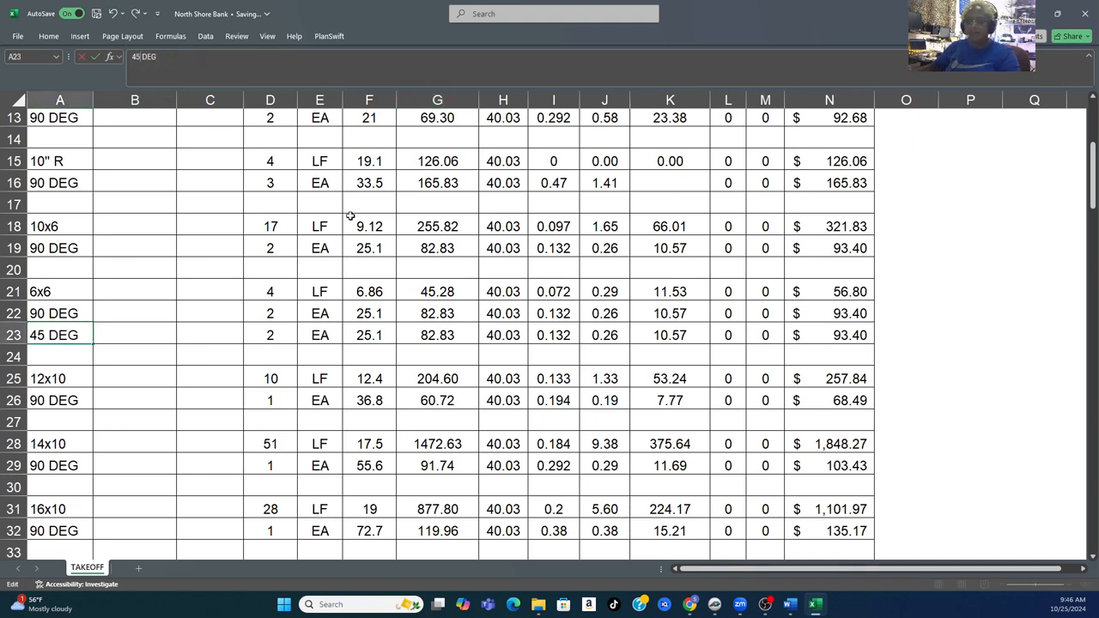
mouse_move(379, 314)
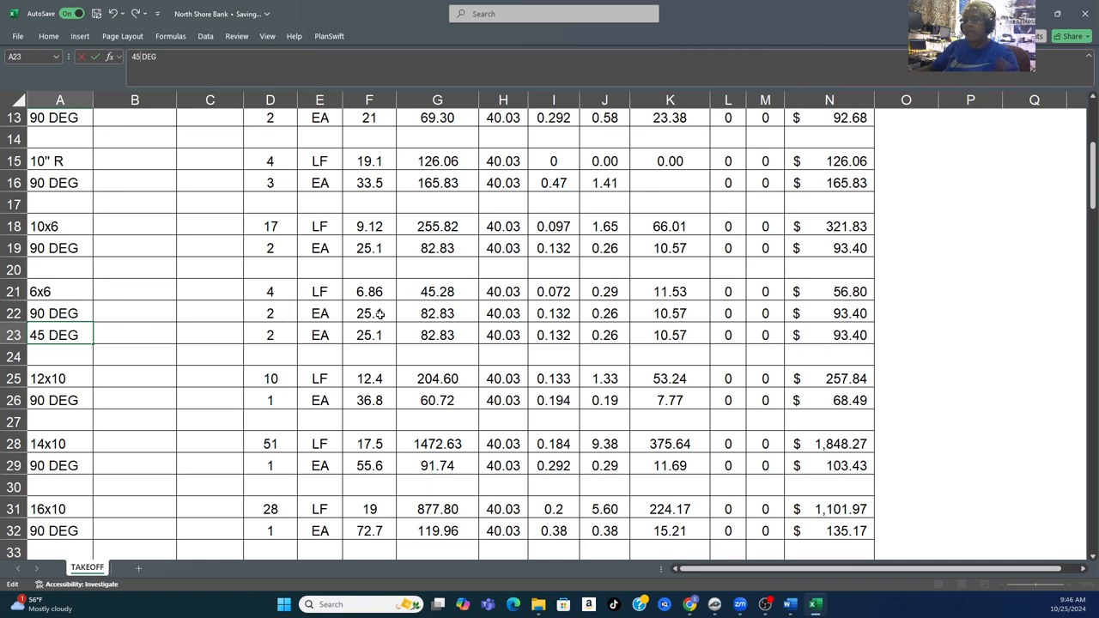
mouse_move(129, 360)
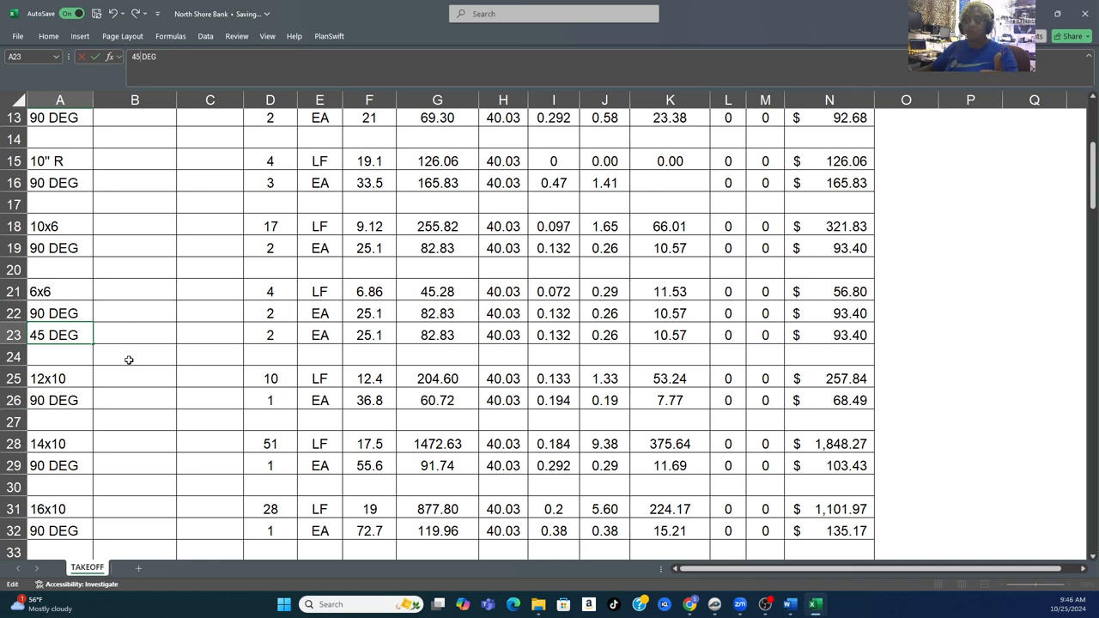
click(553, 312)
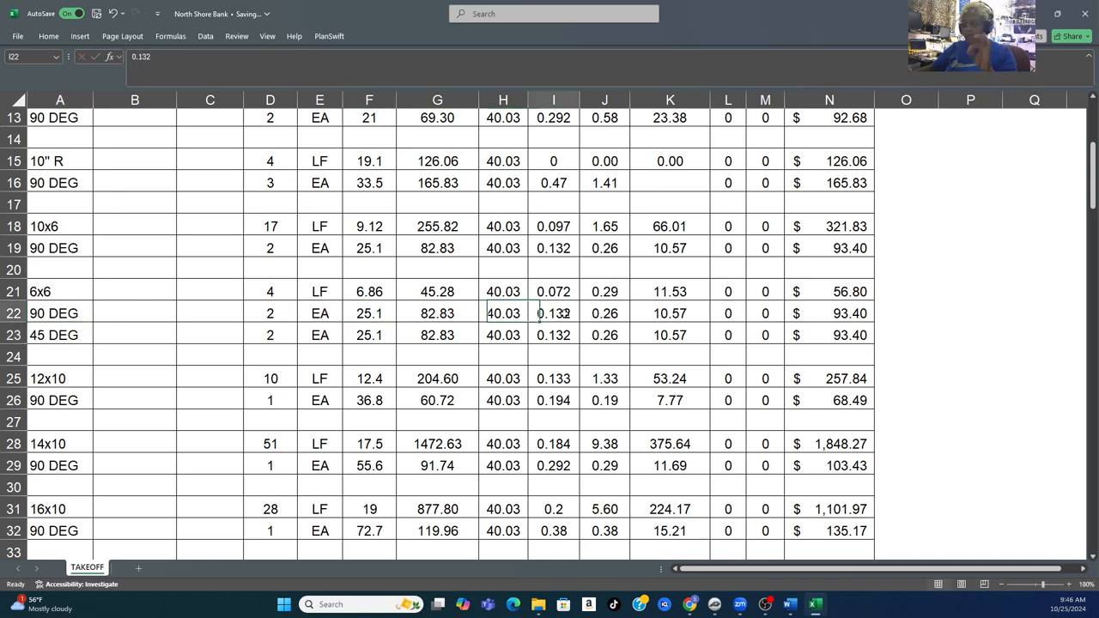
click(553, 312)
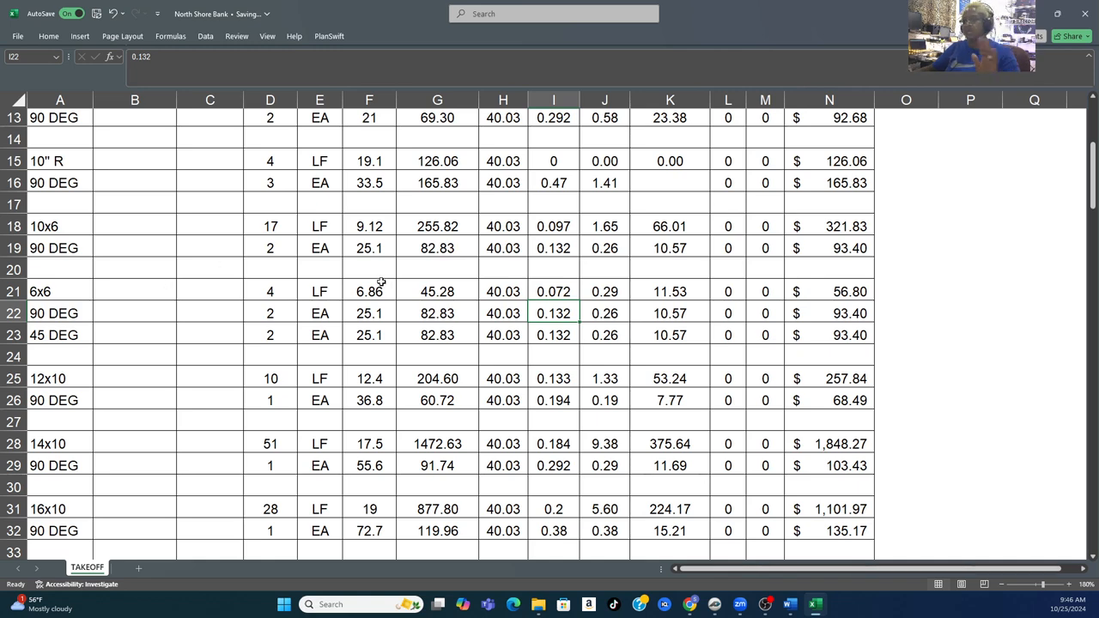
mouse_move(218, 288)
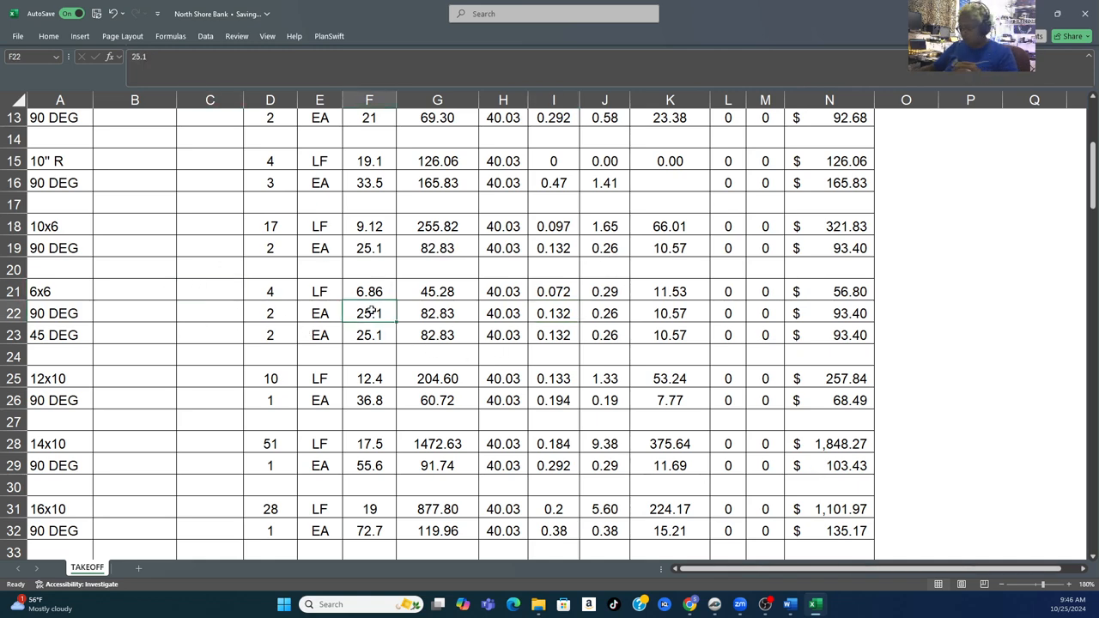
text(0)
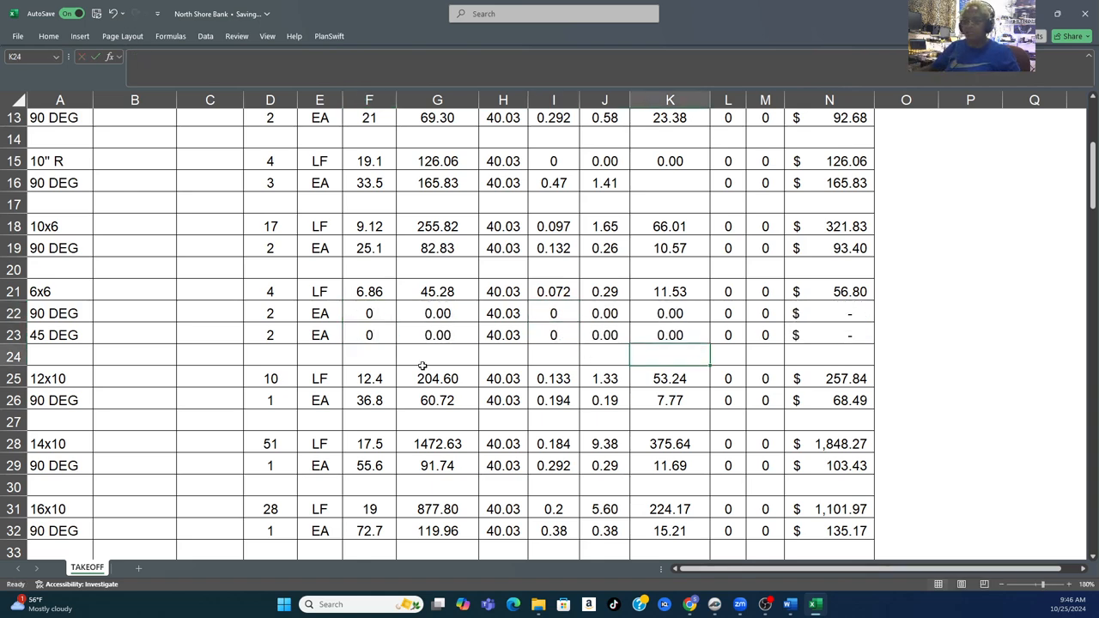
click(369, 313)
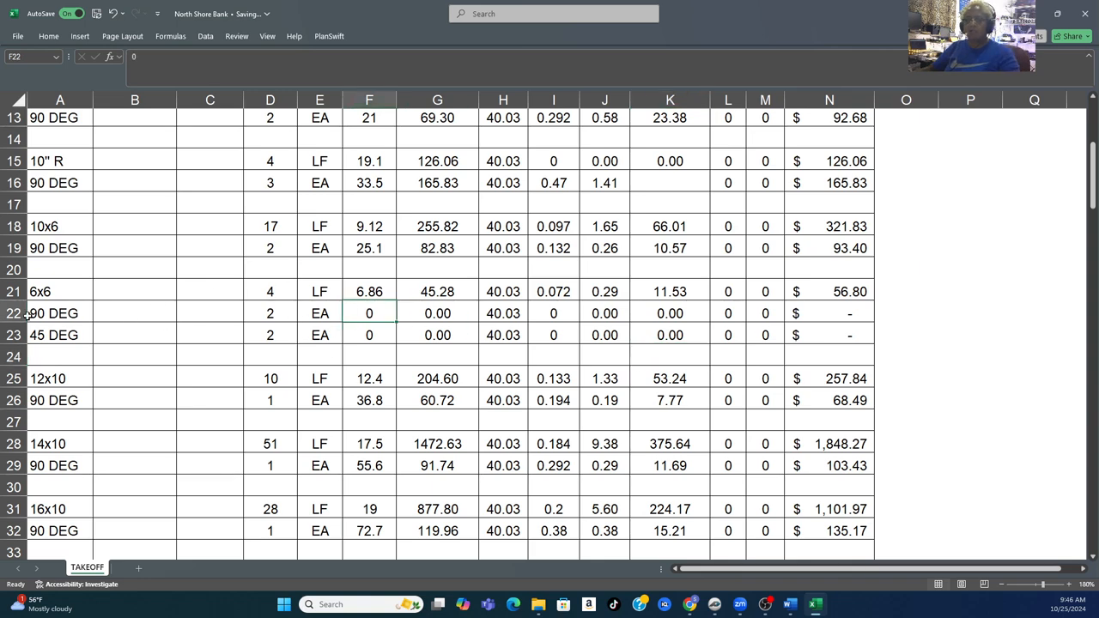
mouse_move(79, 351)
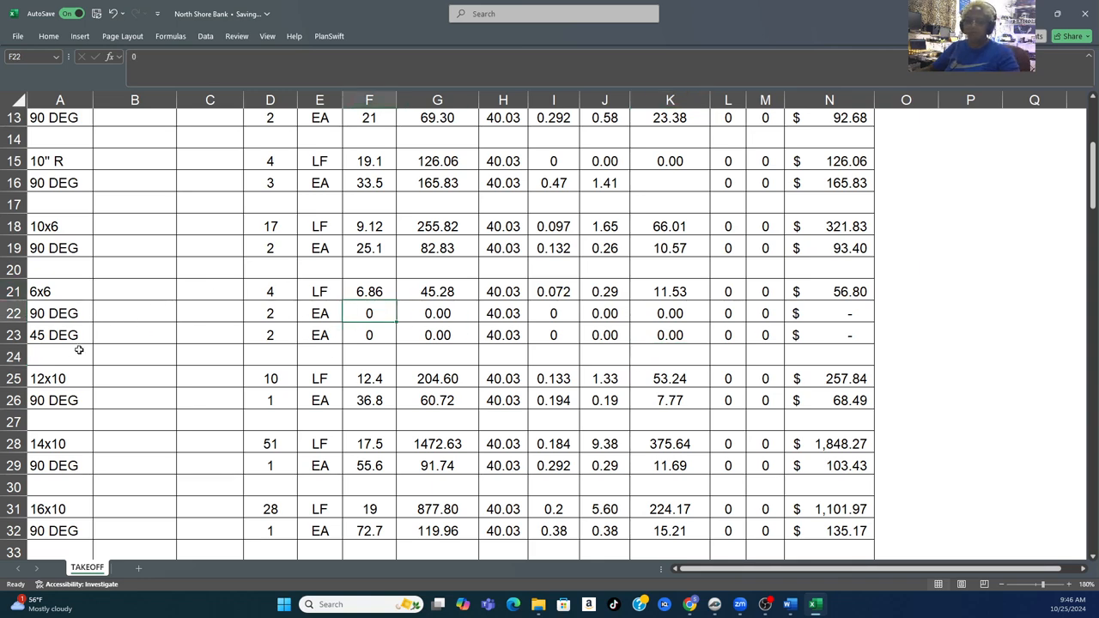
click(369, 334)
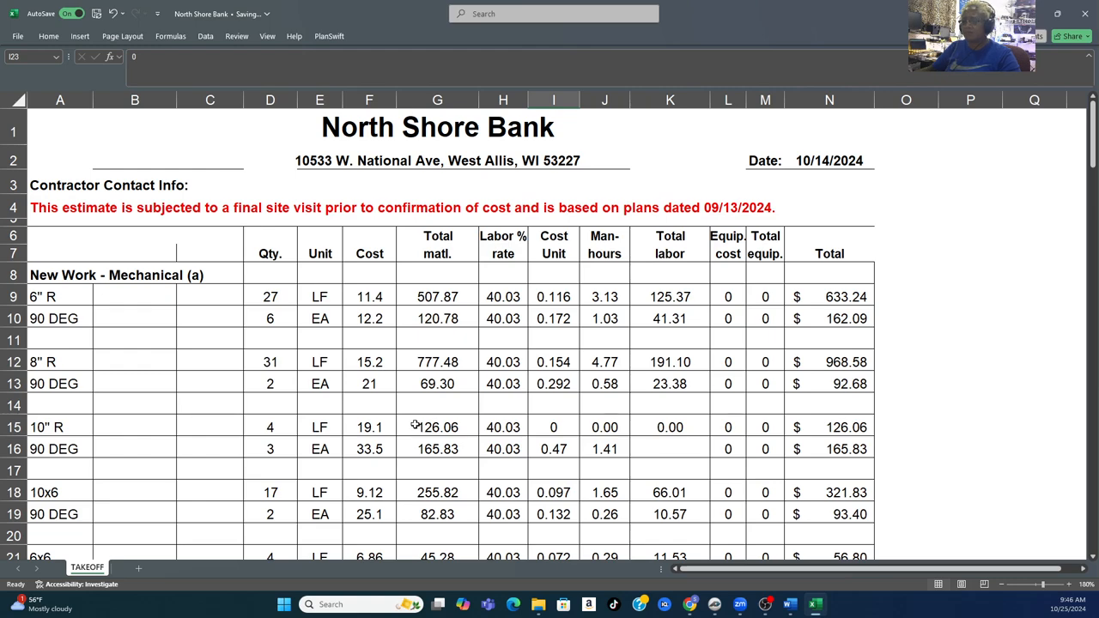
scroll(down, 3)
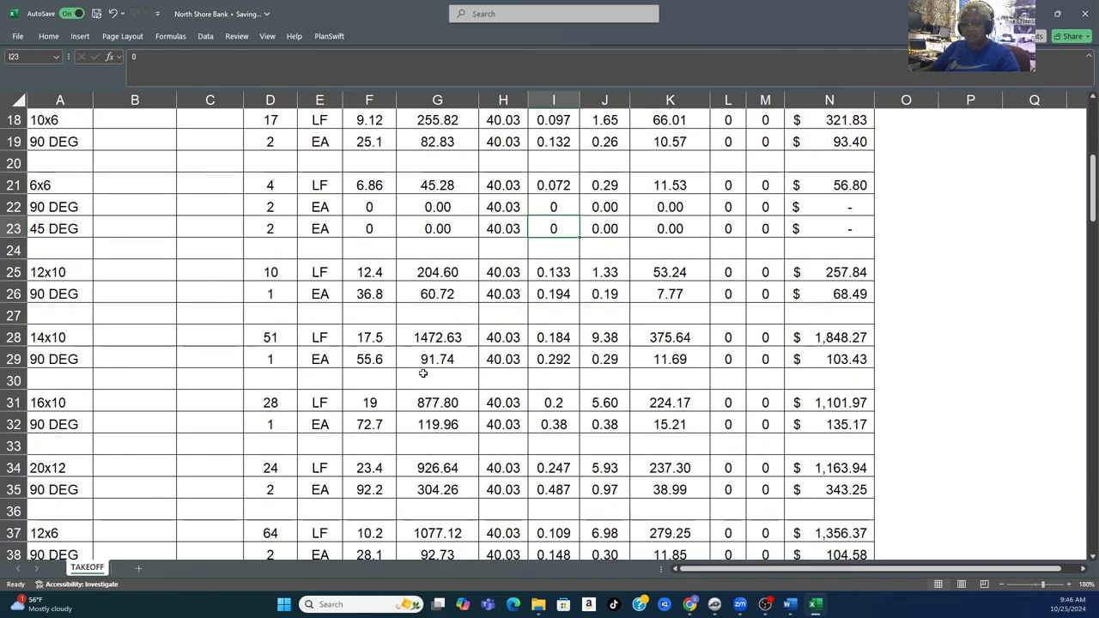
scroll(down, 3)
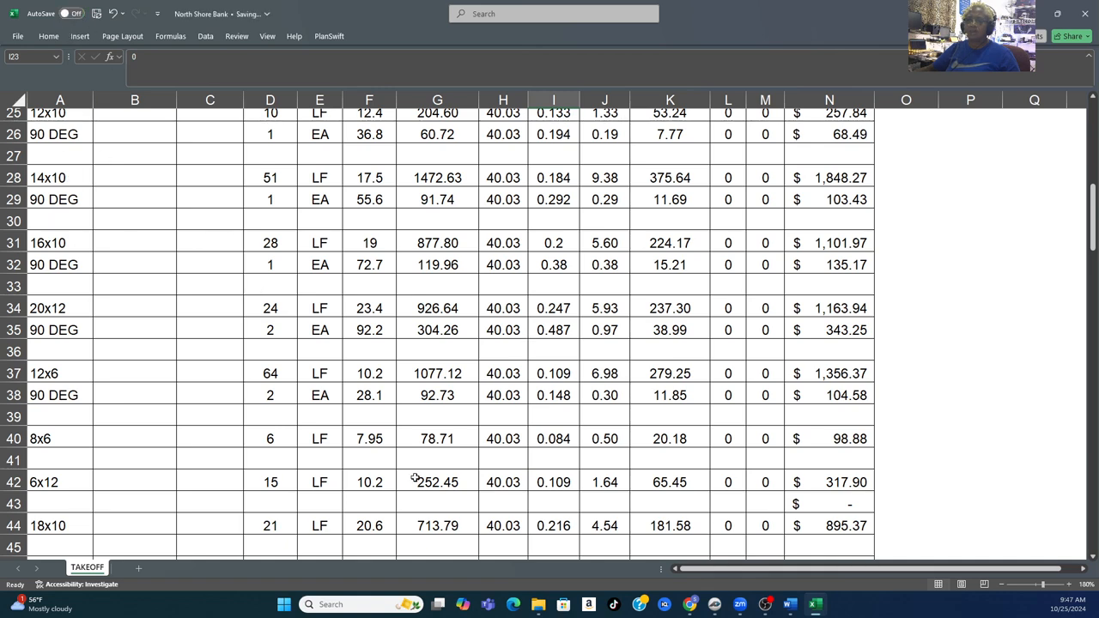
scroll(up, 3)
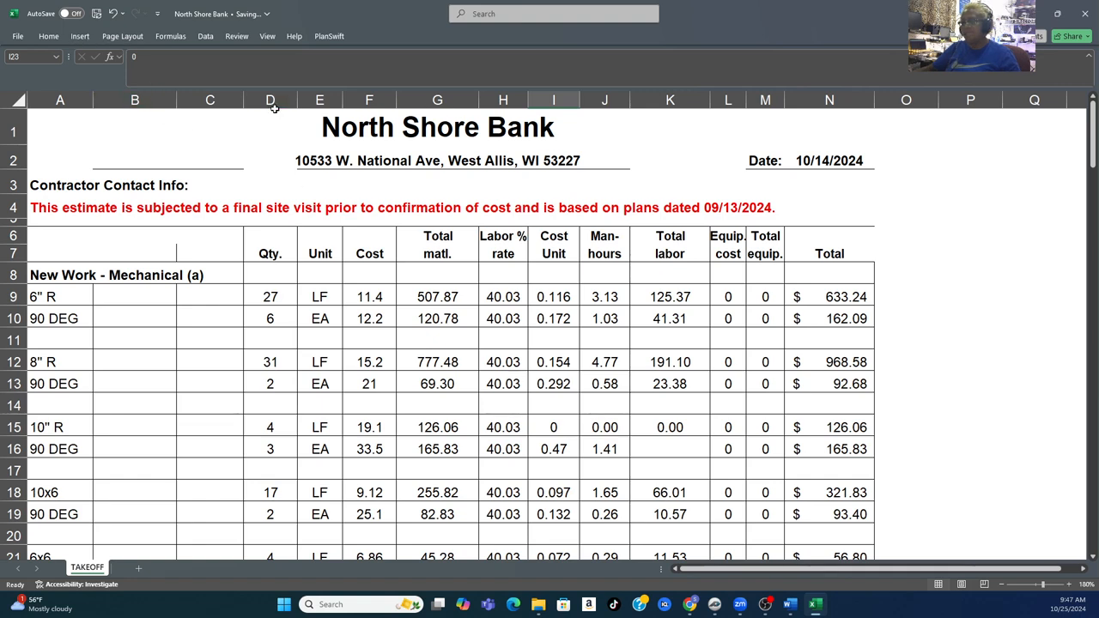
click(72, 14)
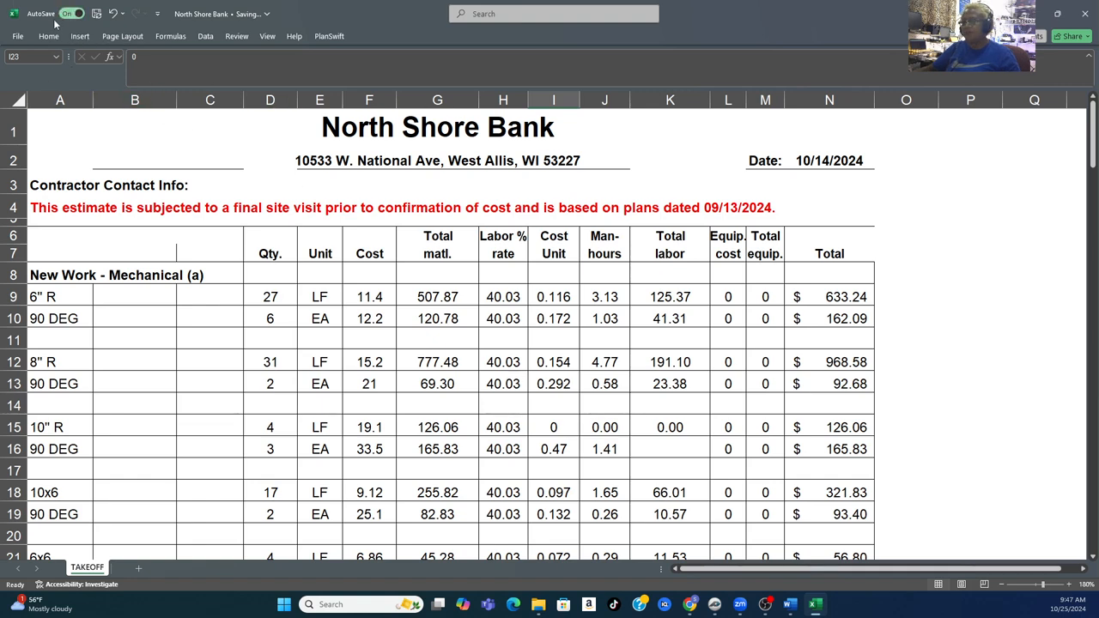
click(436, 127)
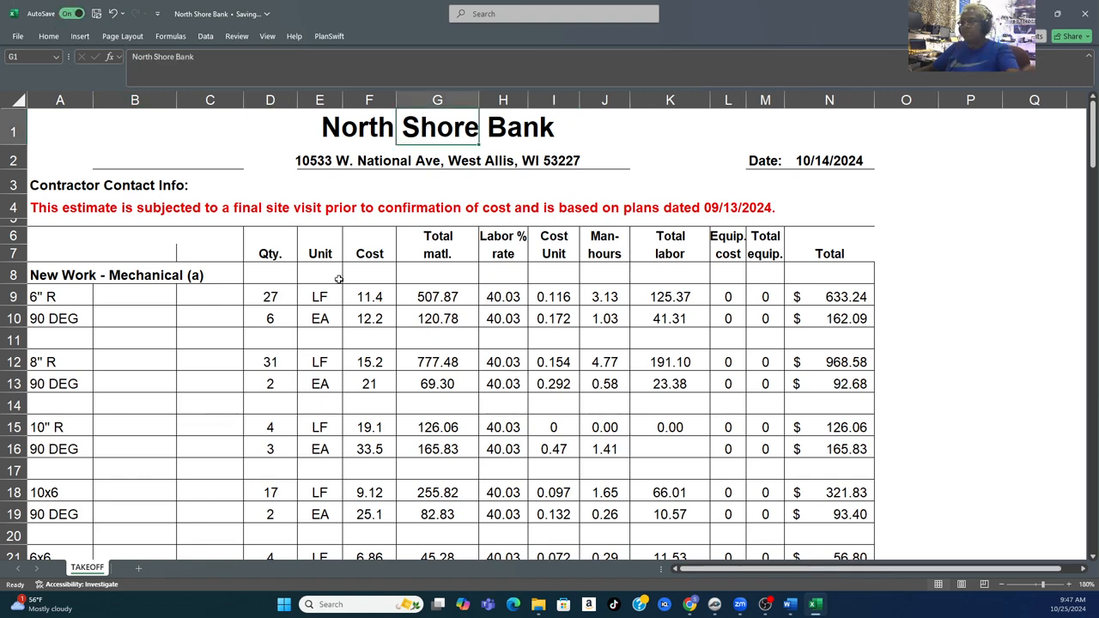
mouse_move(345, 357)
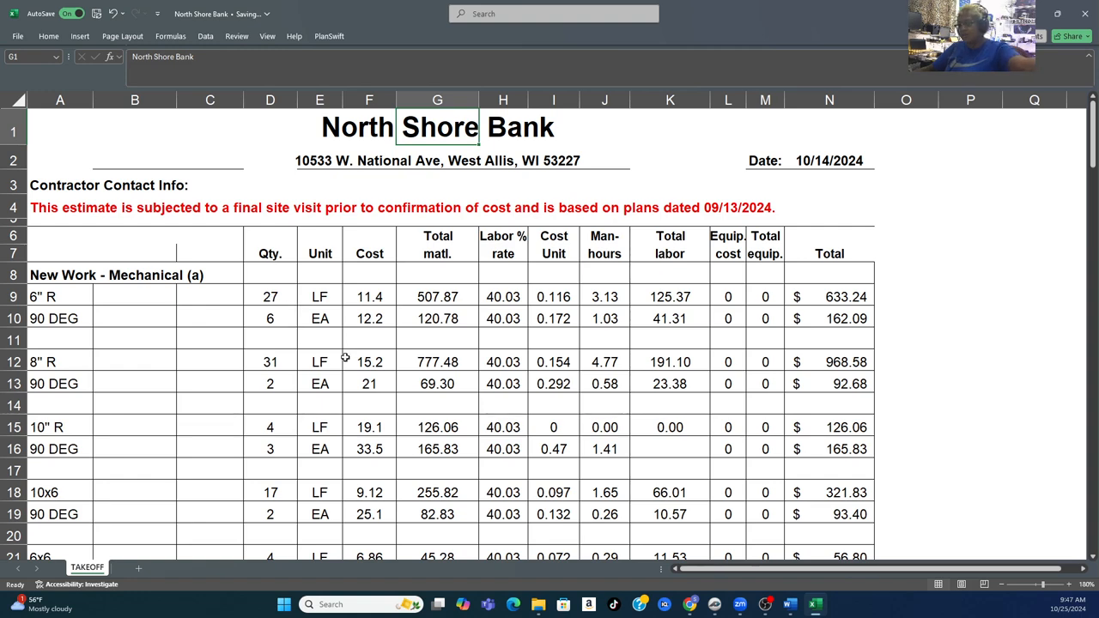
mouse_move(529, 315)
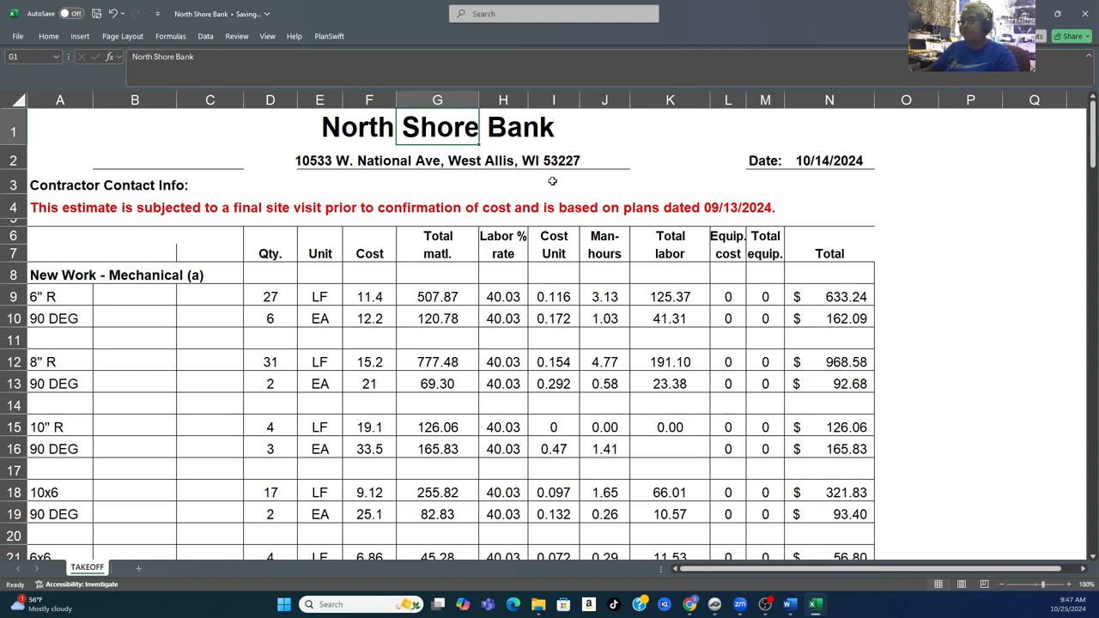
double_click(436, 127)
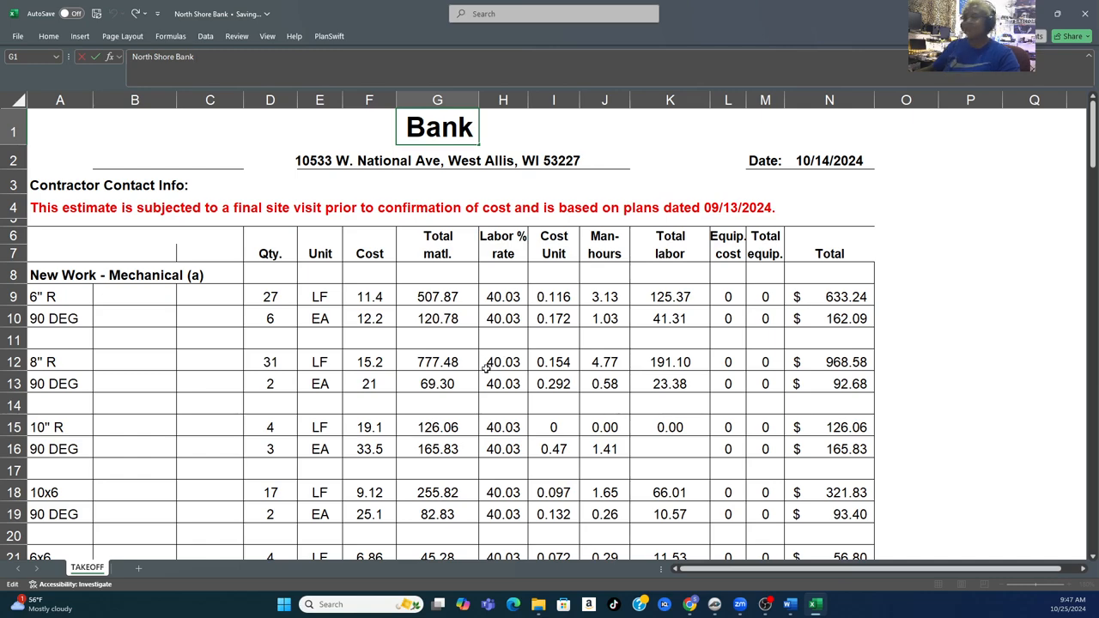
- Scroll down the TAKEOFF sheet to the Misc. Ductwork branches and reducers (rows 60–77)
scroll(down, 3)
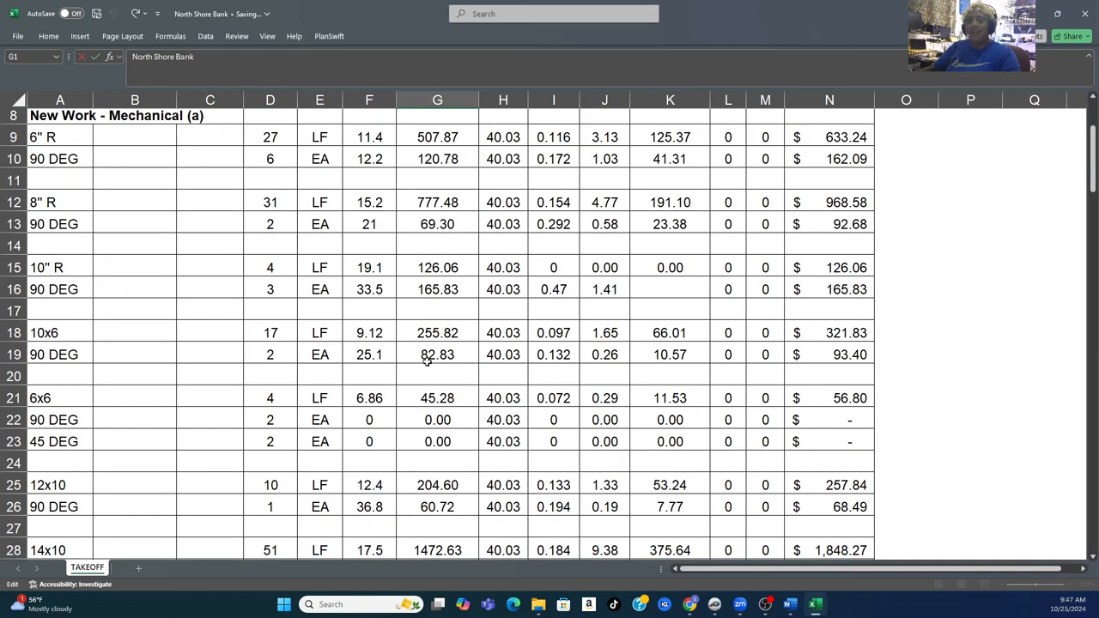
scroll(down, 3)
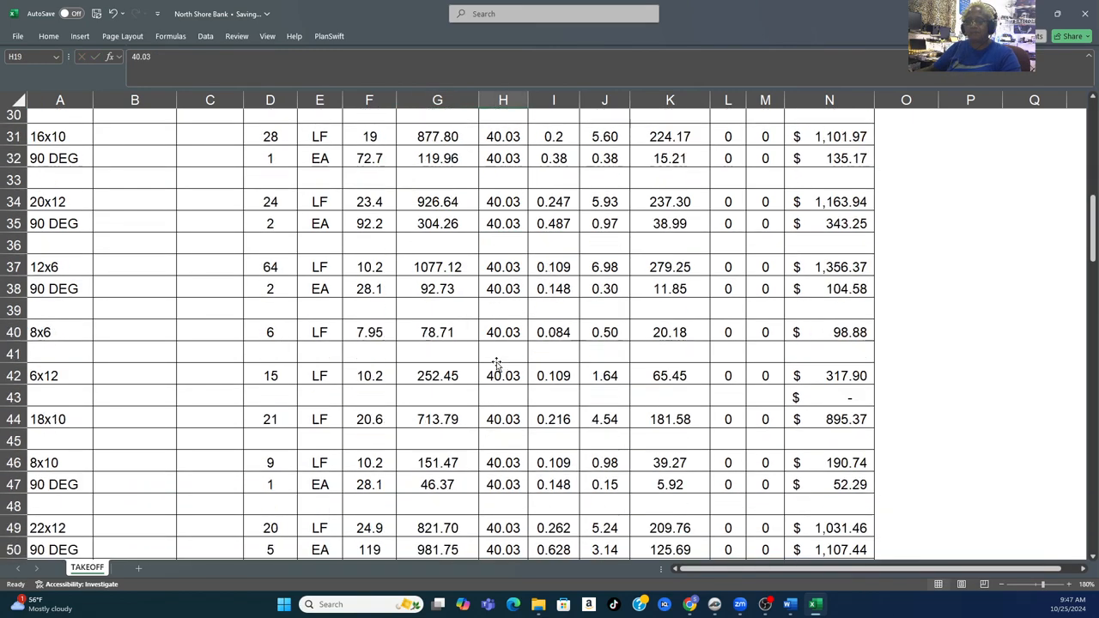
scroll(down, 3)
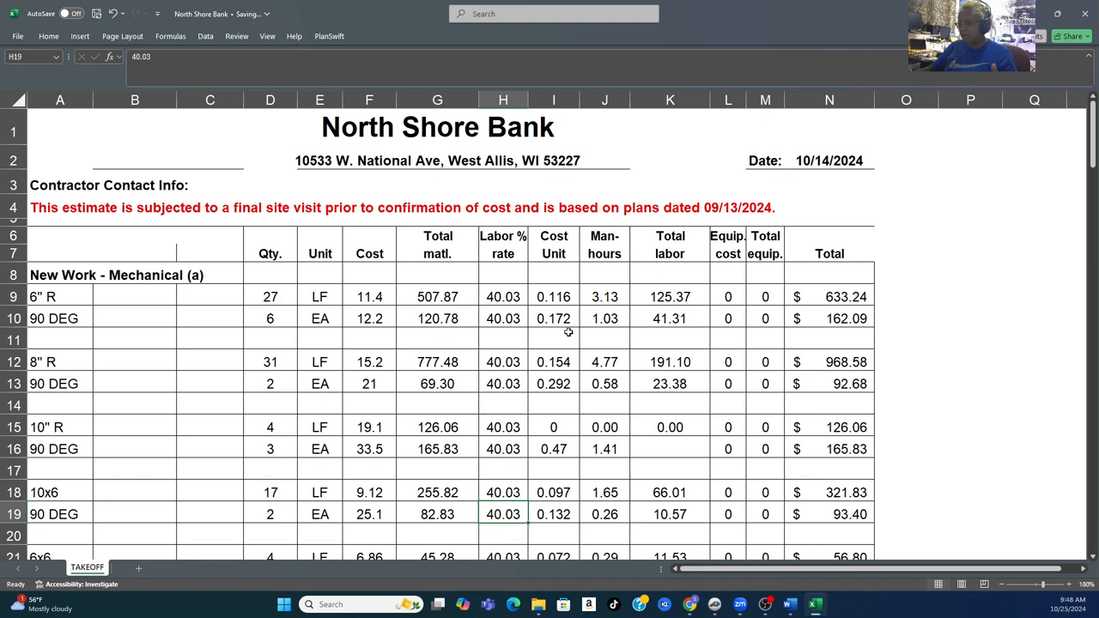
mouse_move(581, 303)
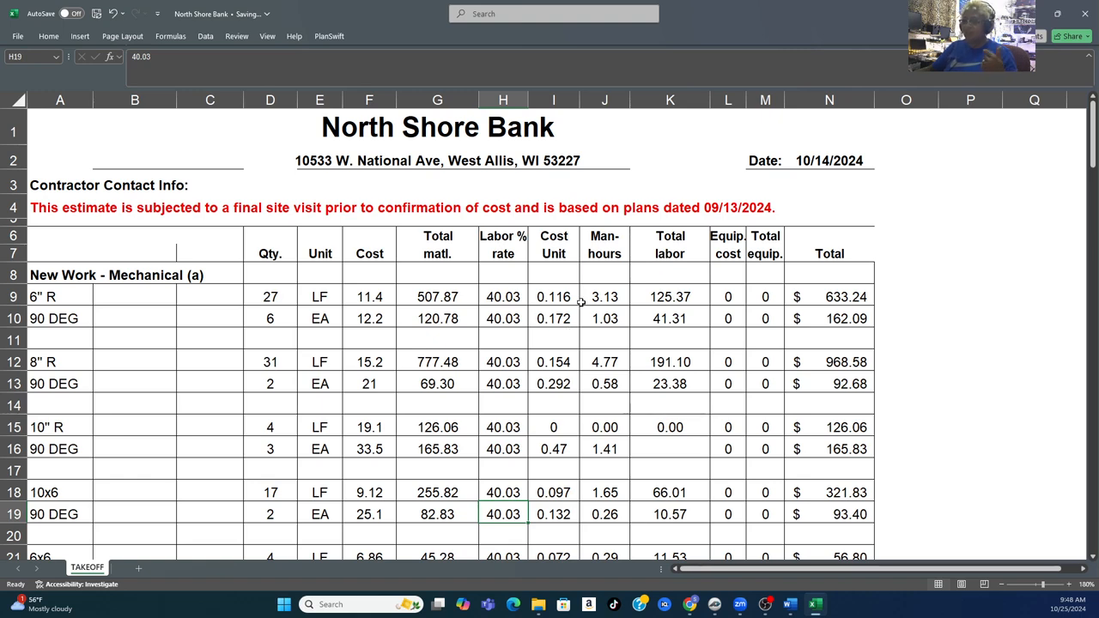
mouse_move(539, 347)
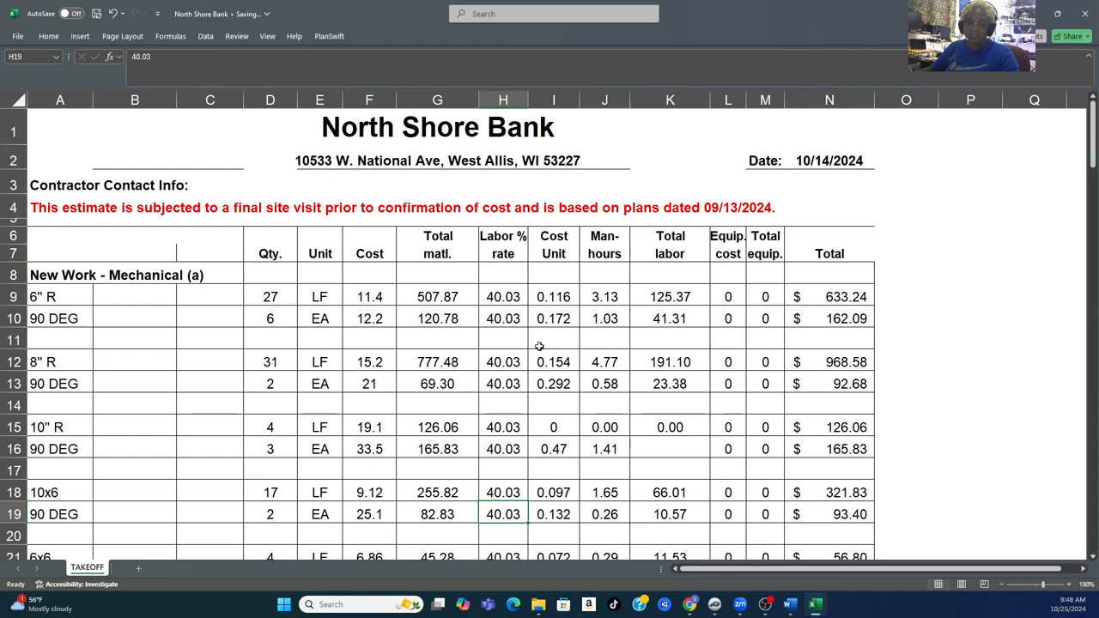
scroll(down, 3)
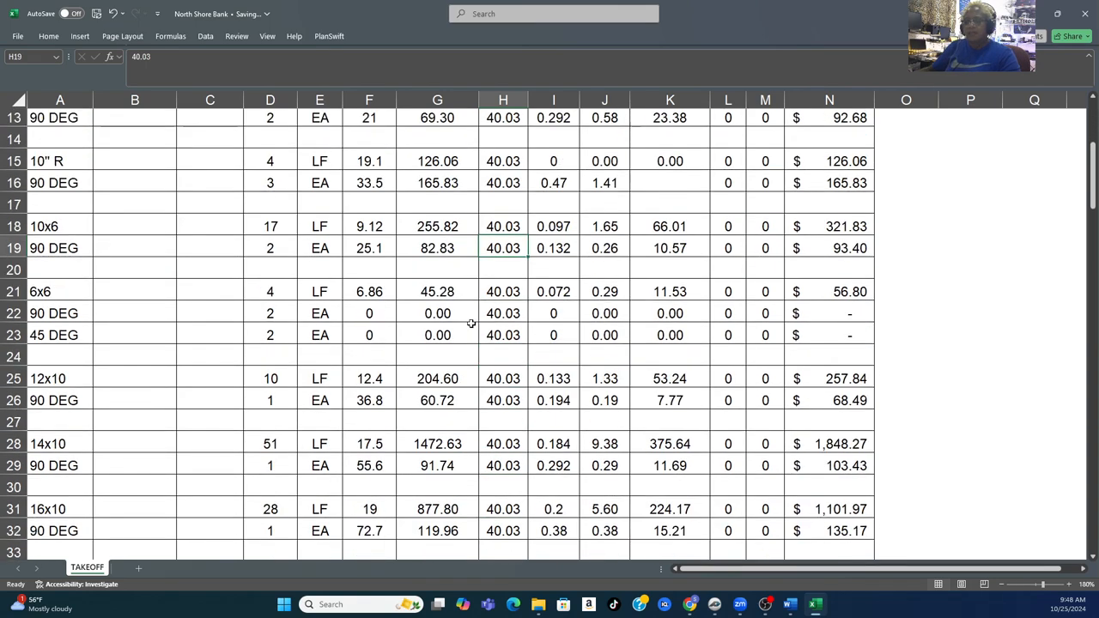
scroll(down, 3)
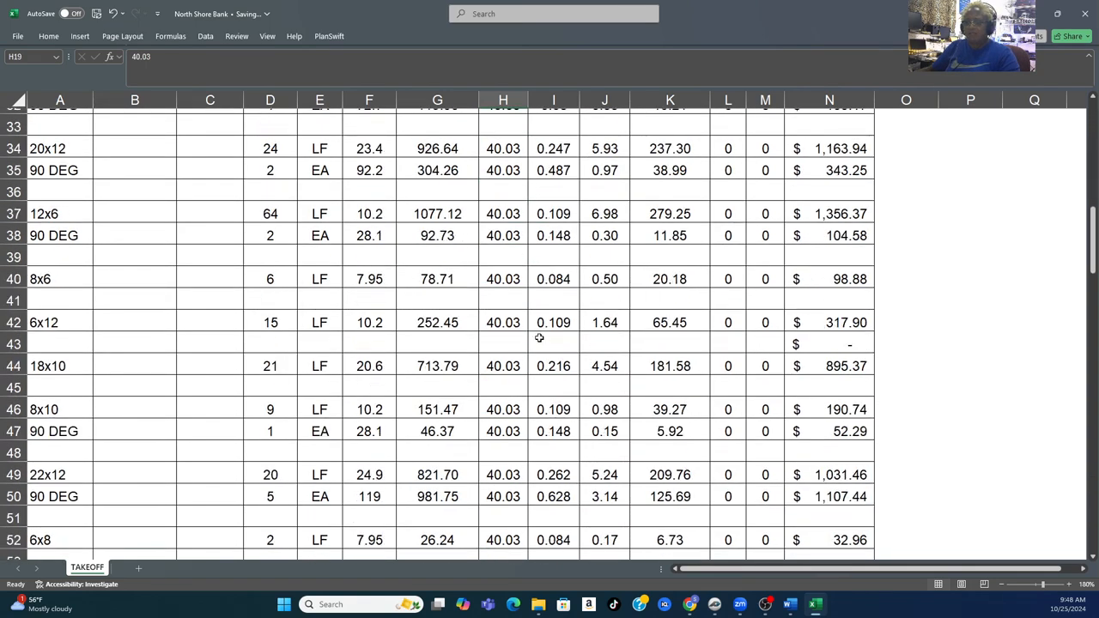
scroll(down, 3)
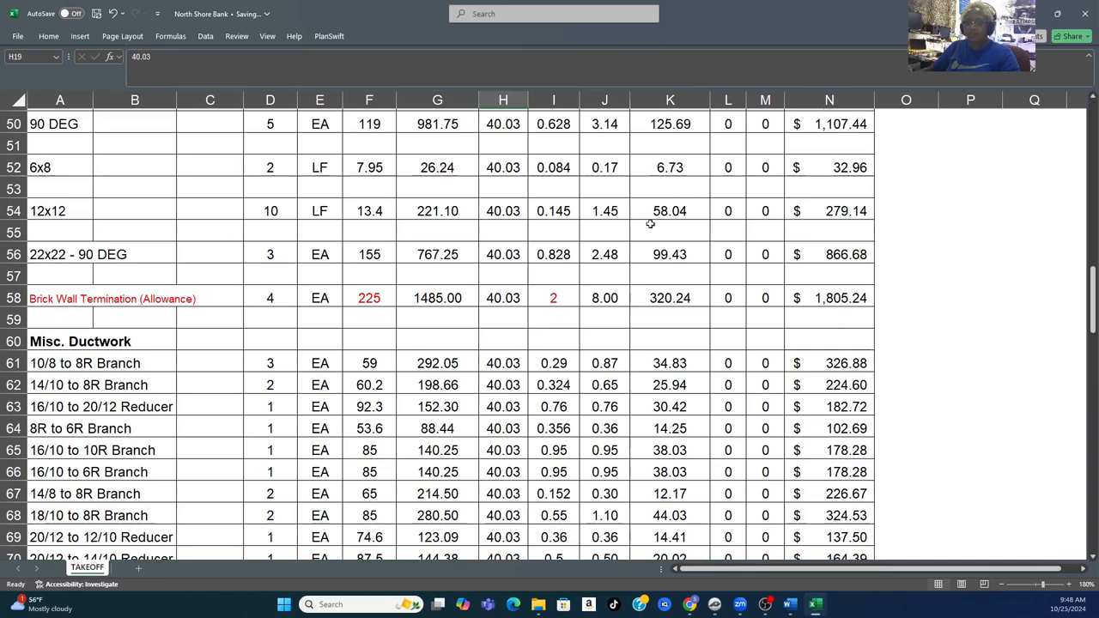
mouse_move(299, 267)
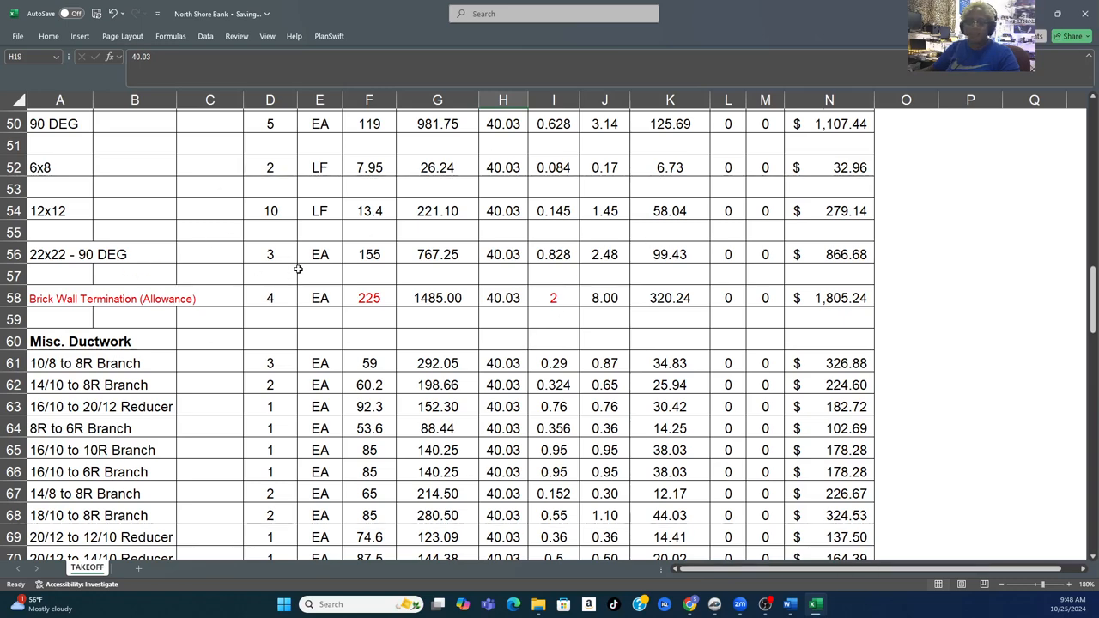
scroll(down, 3)
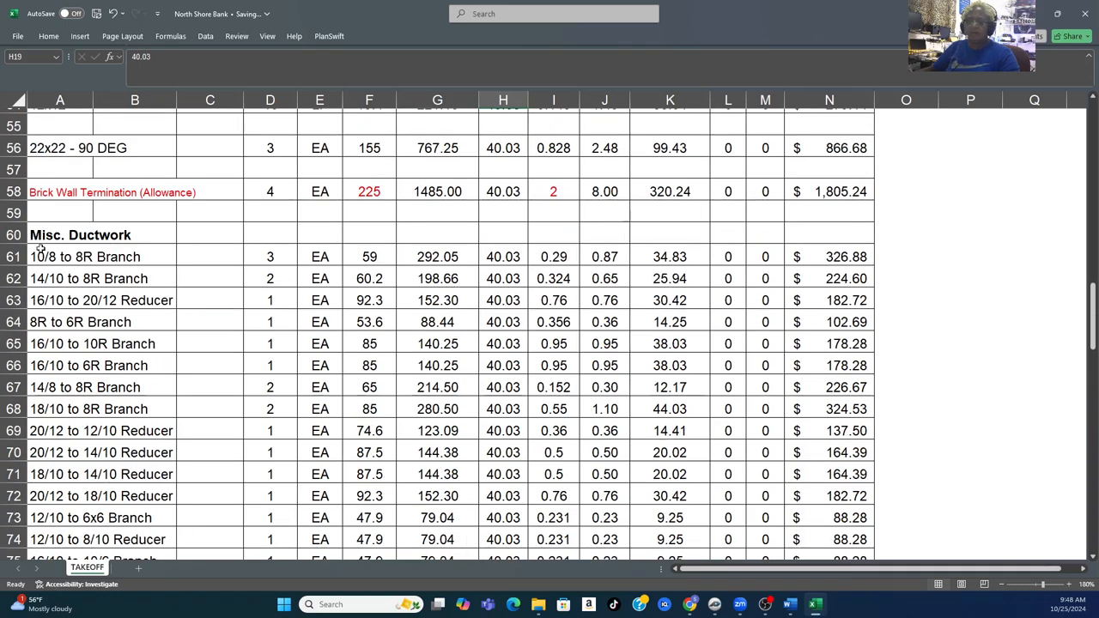
scroll(down, 3)
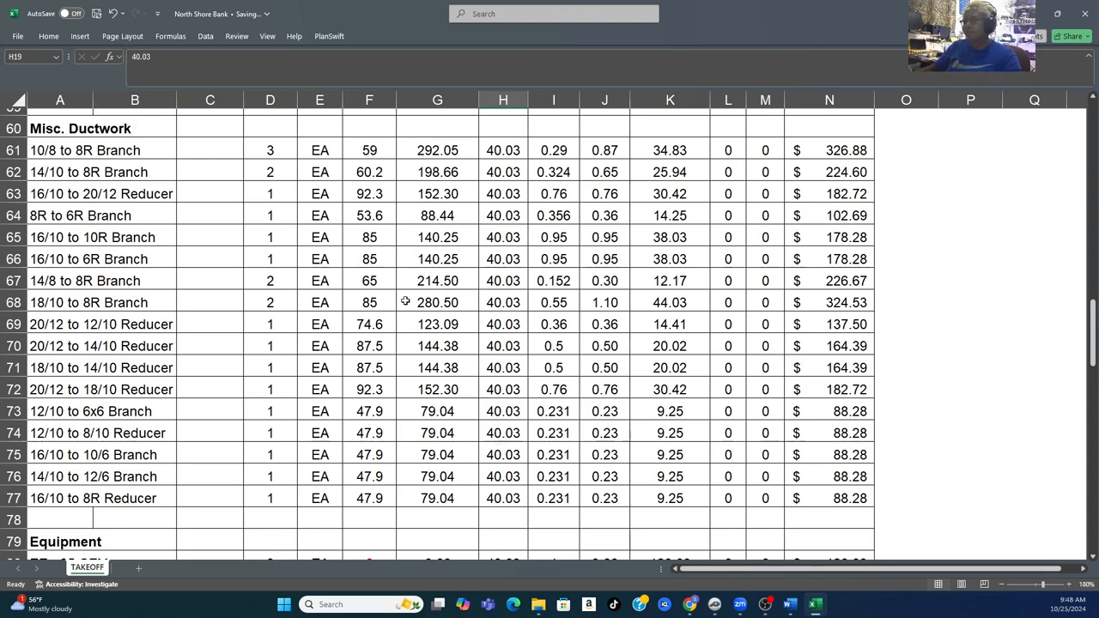
- Scroll to the Equipment section and inspect two zero-cost cells in column F
scroll(down, 3)
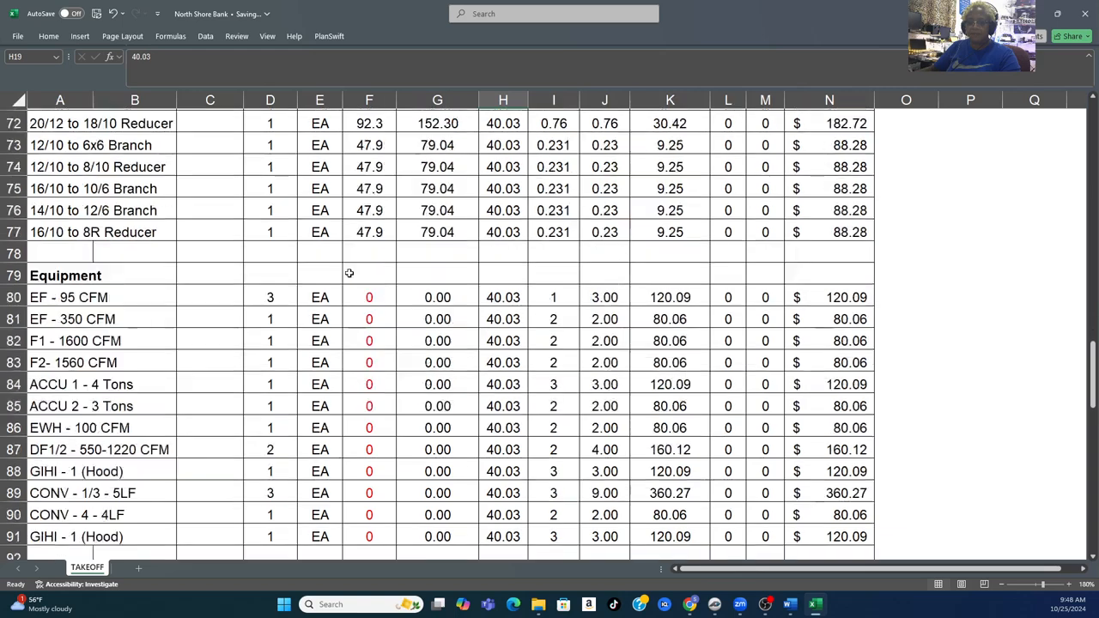
scroll(down, 3)
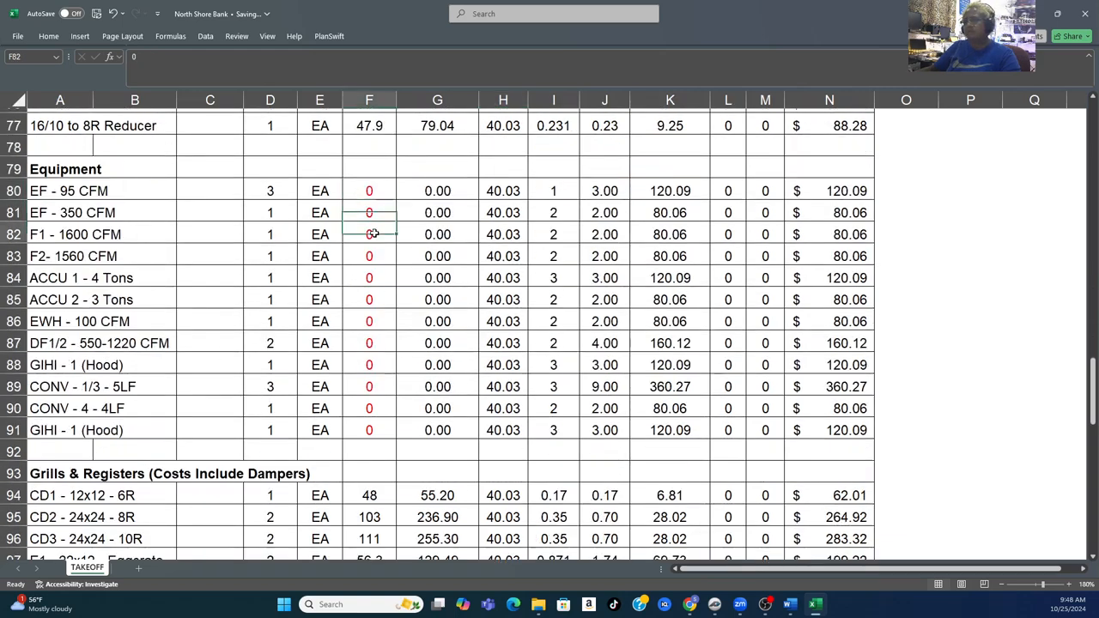
click(369, 299)
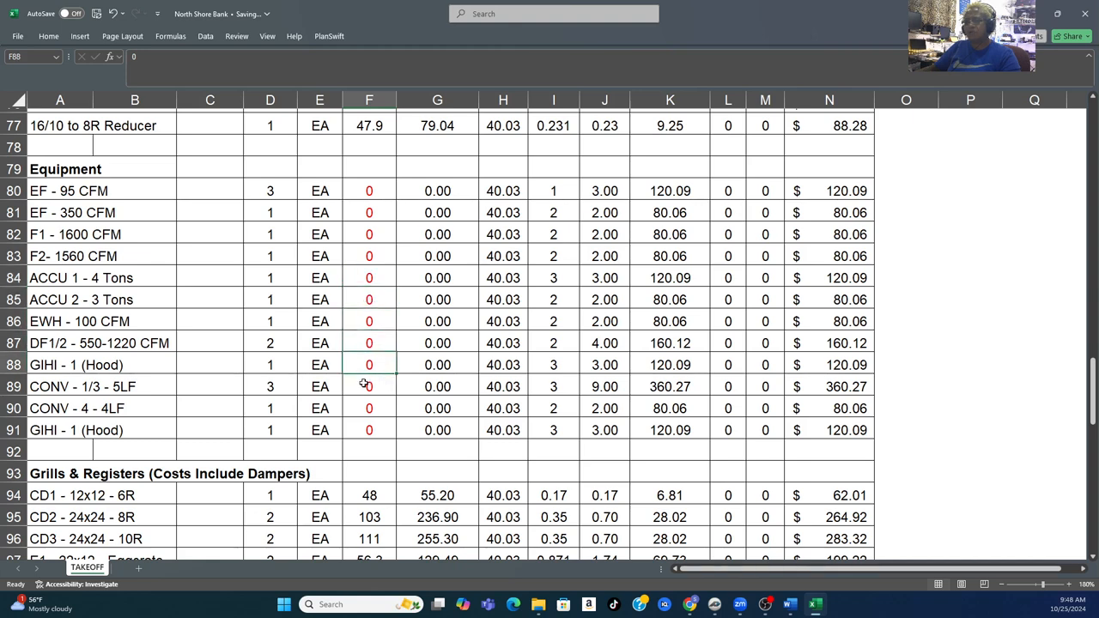
click(369, 429)
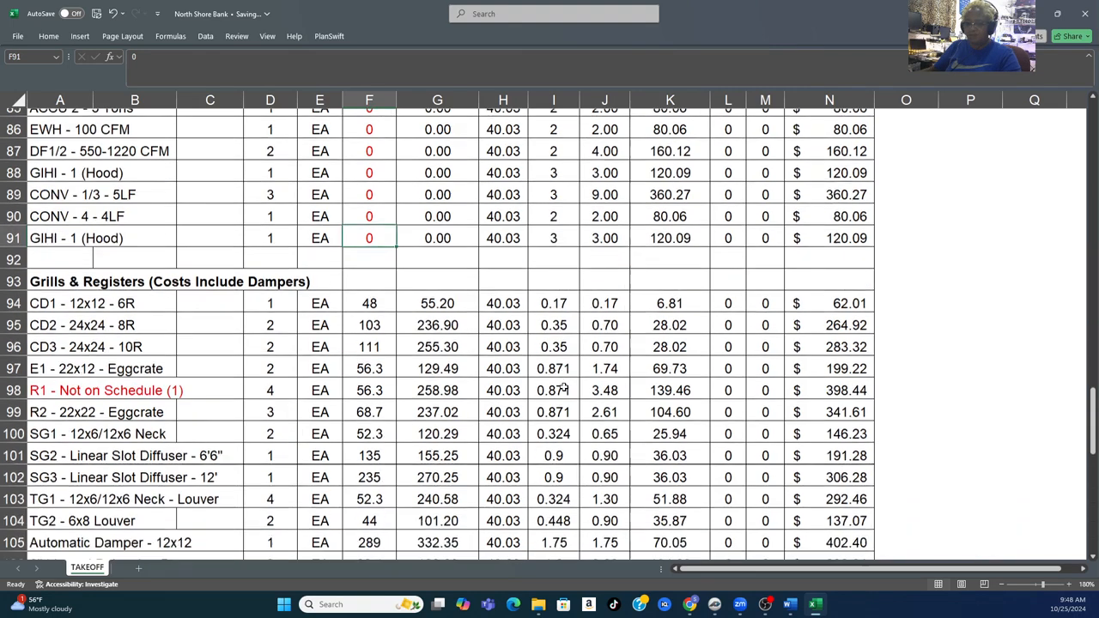
- Scroll through Grills & Registers, checking the 6" FLEX quantity of 5 in D107
scroll(down, 3)
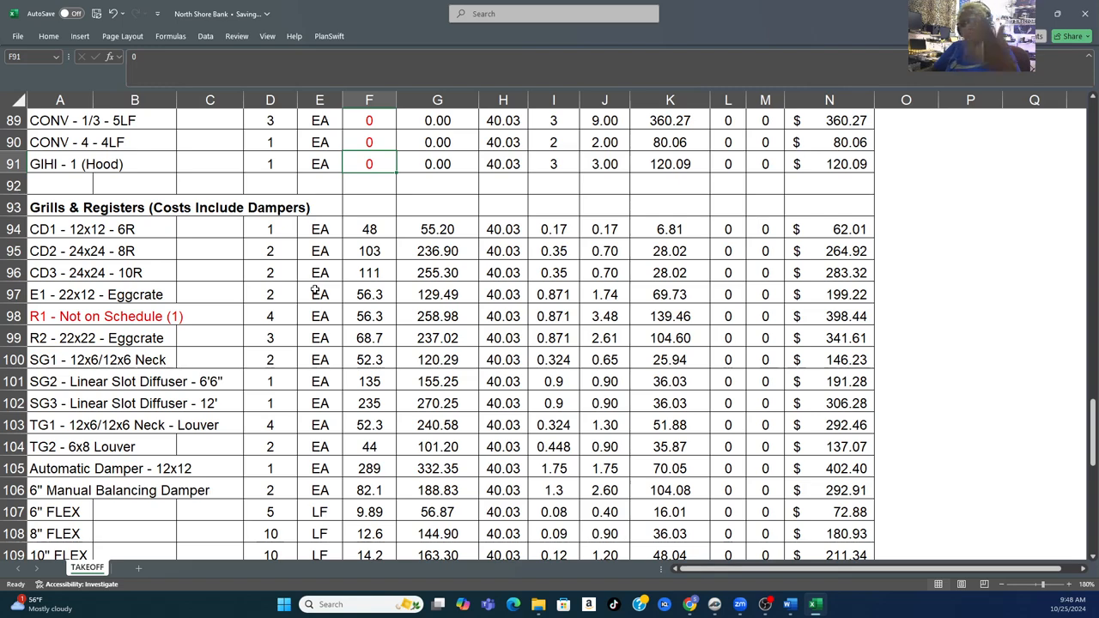
scroll(down, 3)
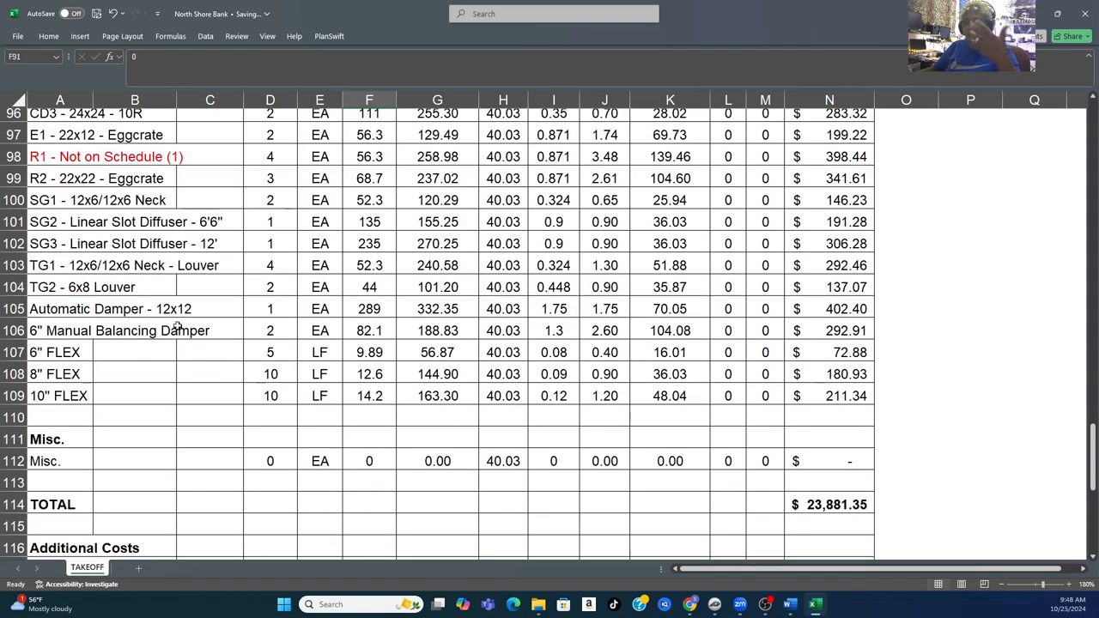
mouse_move(484, 398)
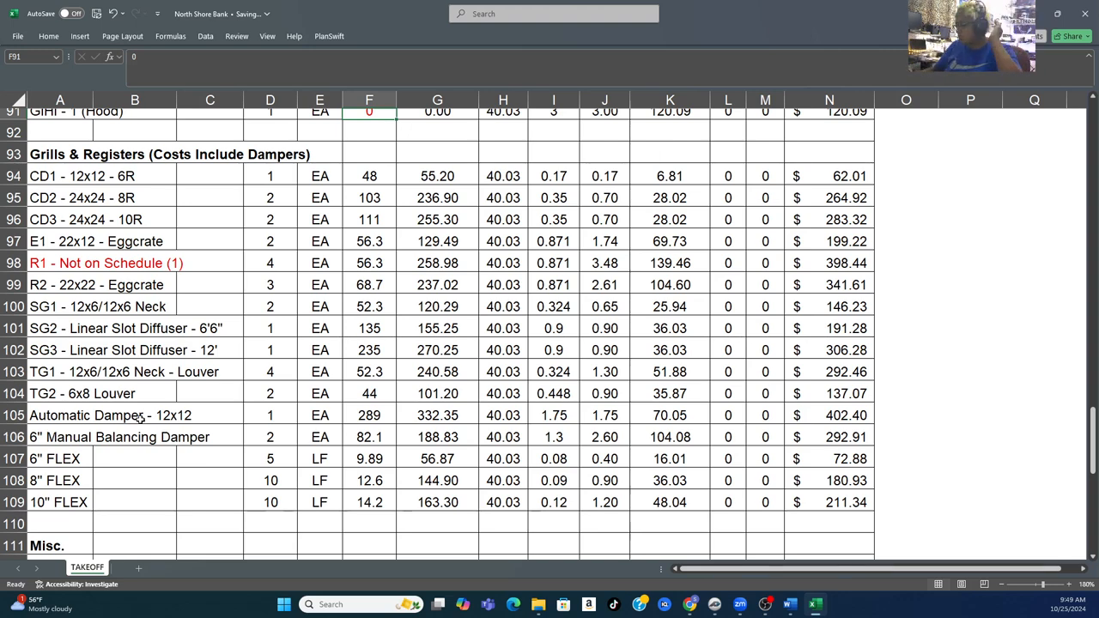
mouse_move(282, 453)
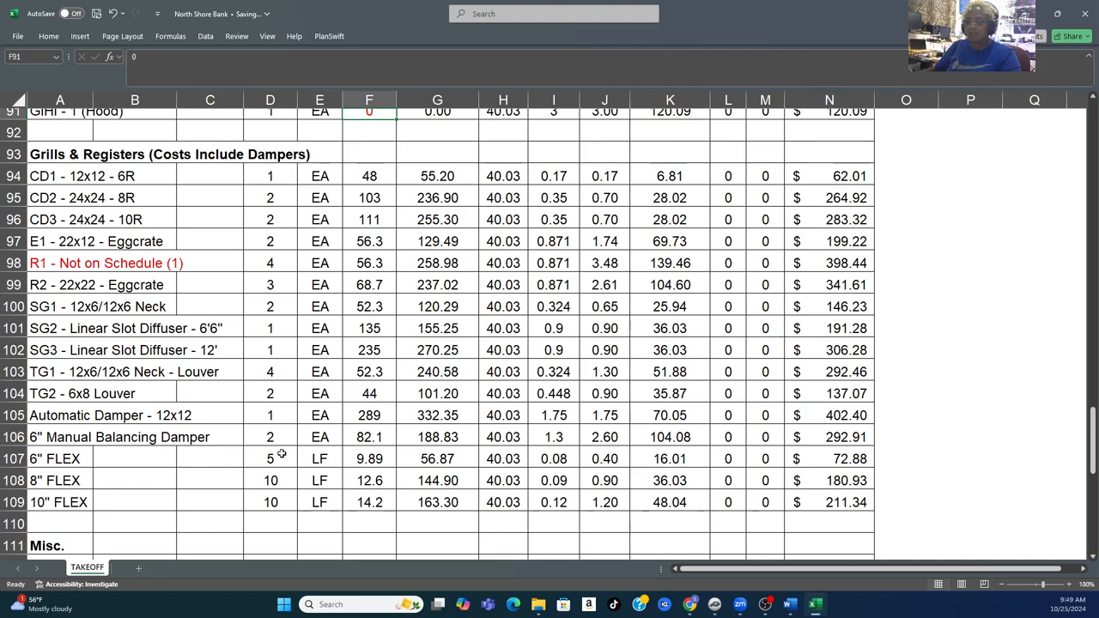
click(269, 457)
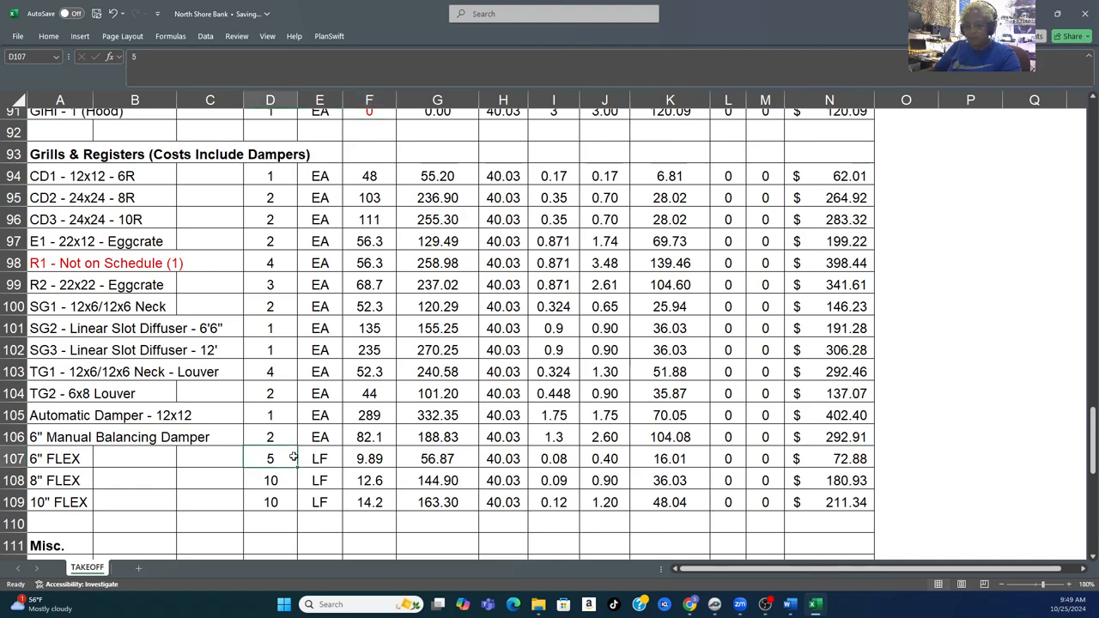
scroll(down, 3)
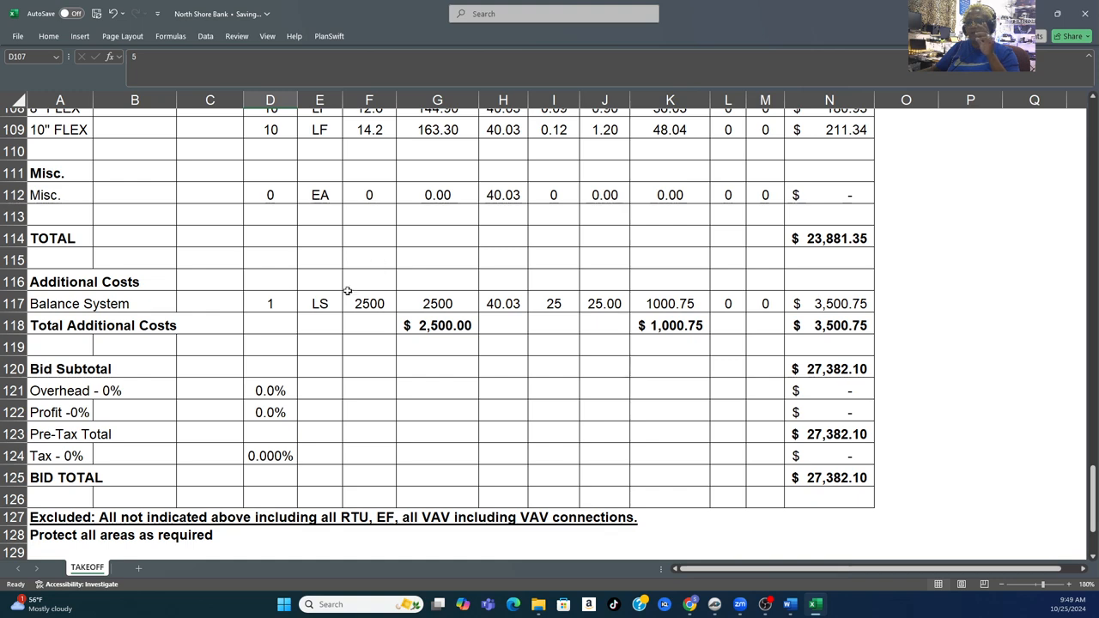
- Check the $2,500 Balance System cost in F117 and the bid subtotal below it
click(369, 302)
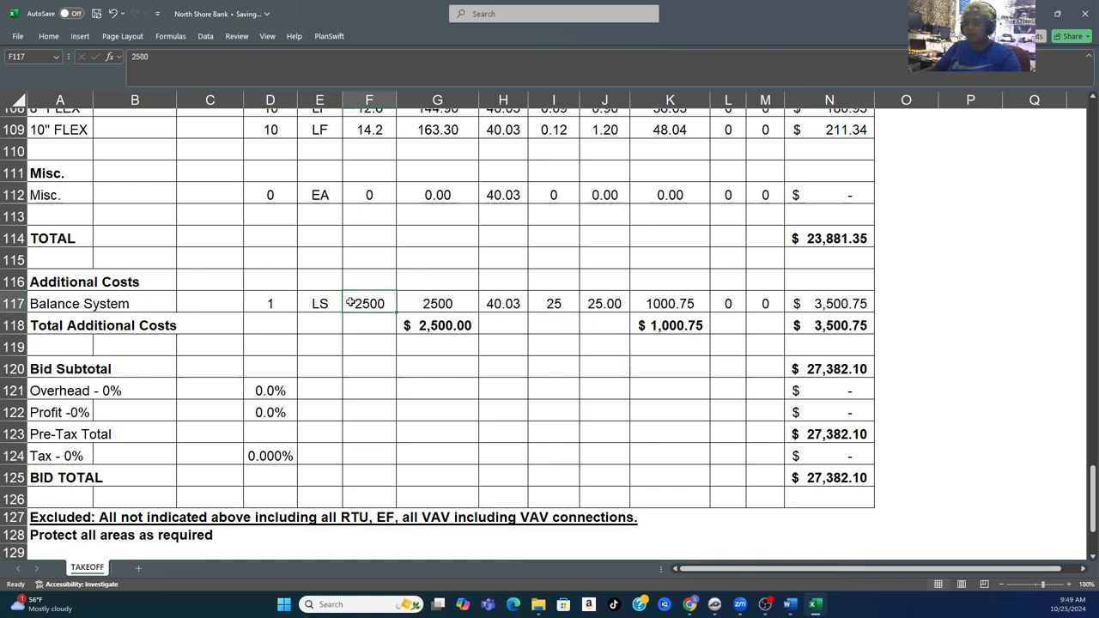
scroll(down, 3)
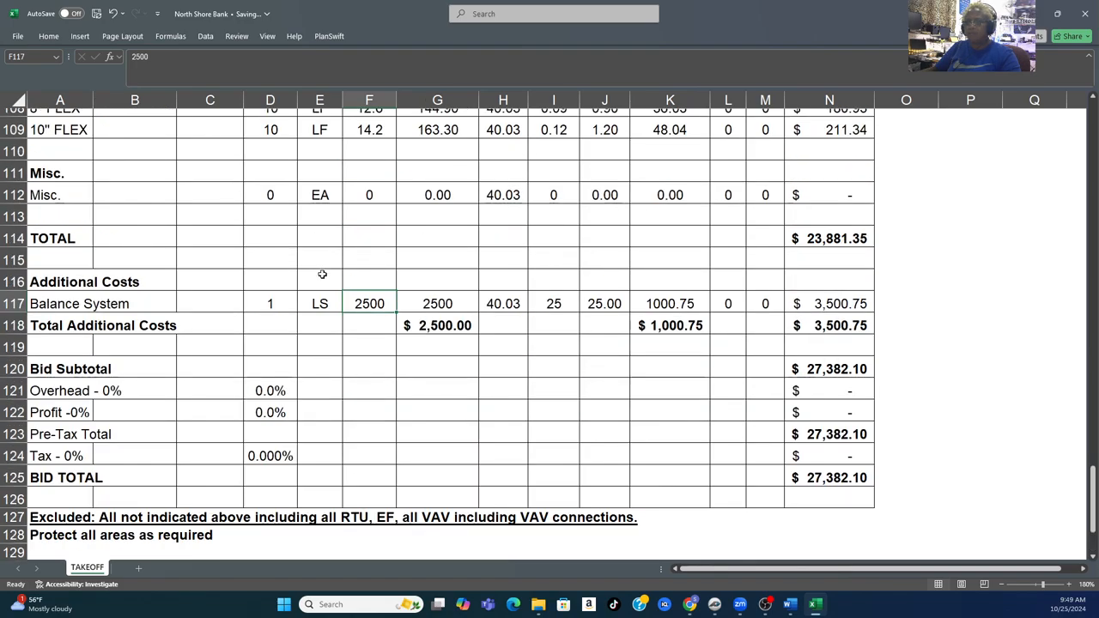
scroll(up, 3)
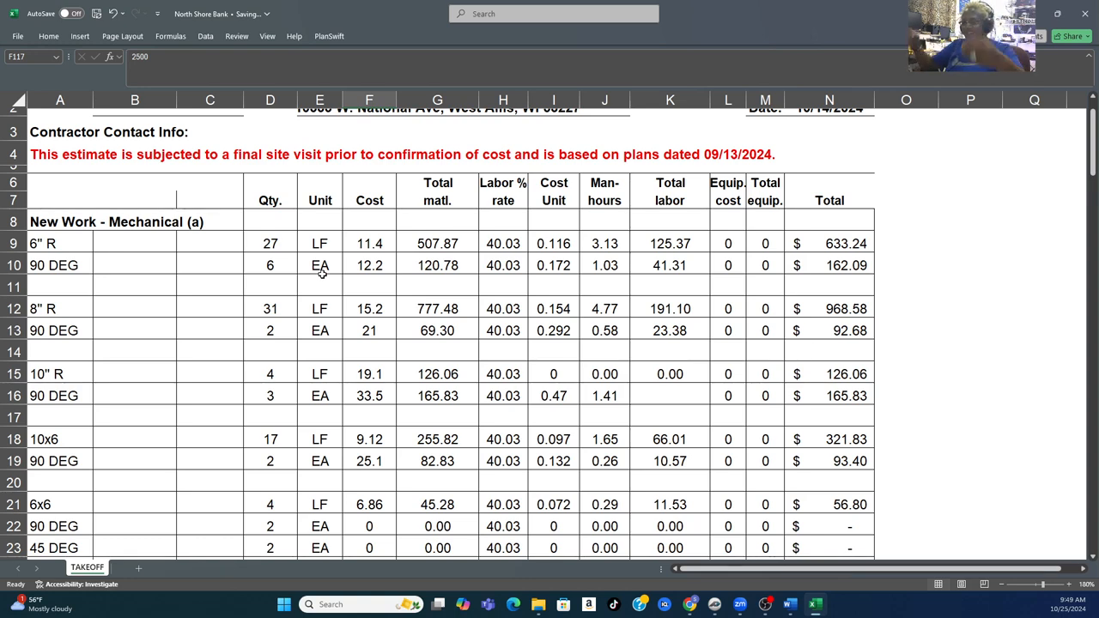
mouse_move(590, 337)
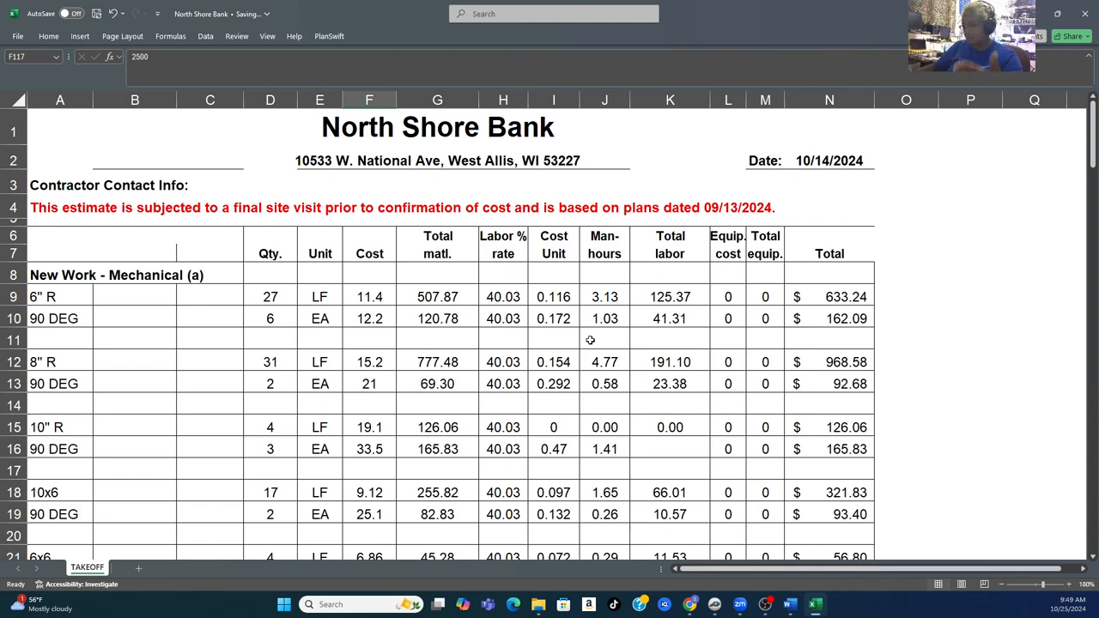
- Check the 40.03 labor rate in H9 and the 0.116 cost unit in I9 for 6" R
scroll(down, 3)
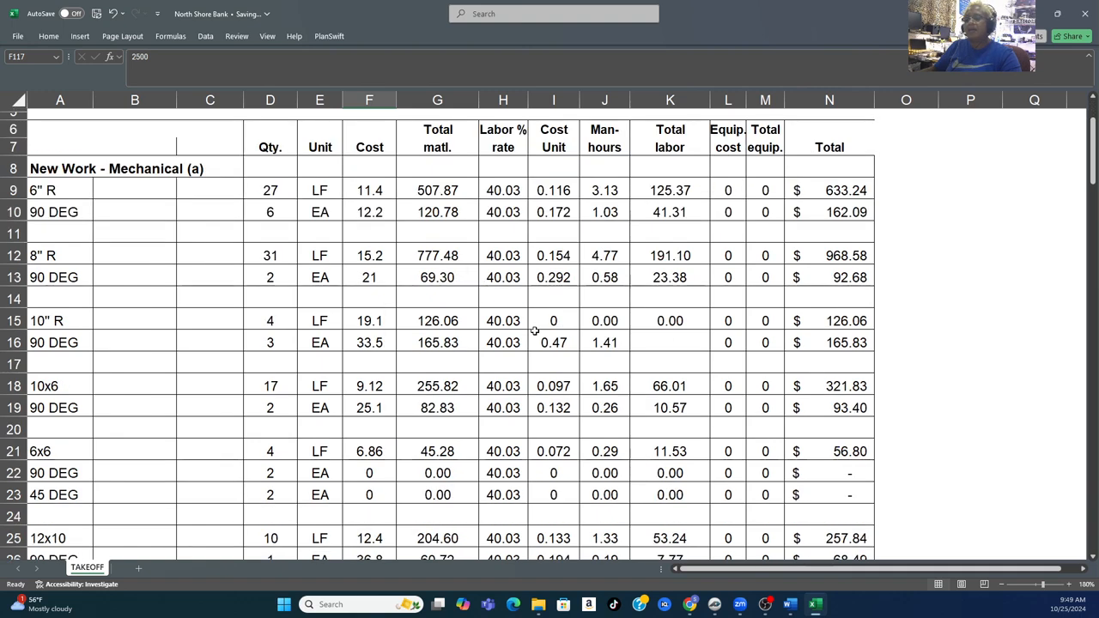
mouse_move(501, 330)
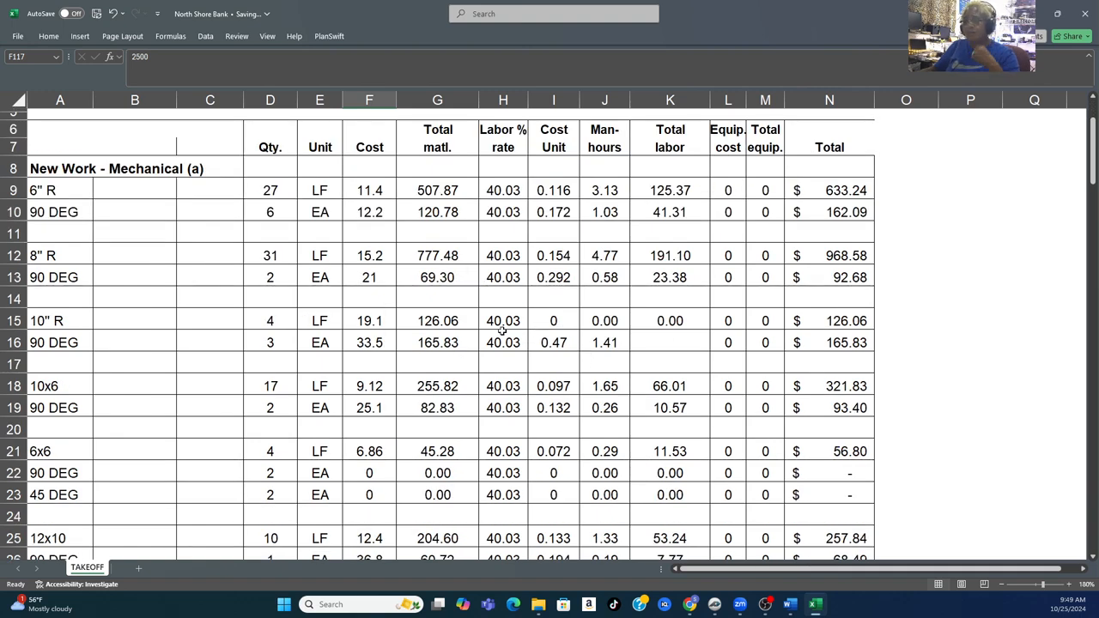
click(503, 189)
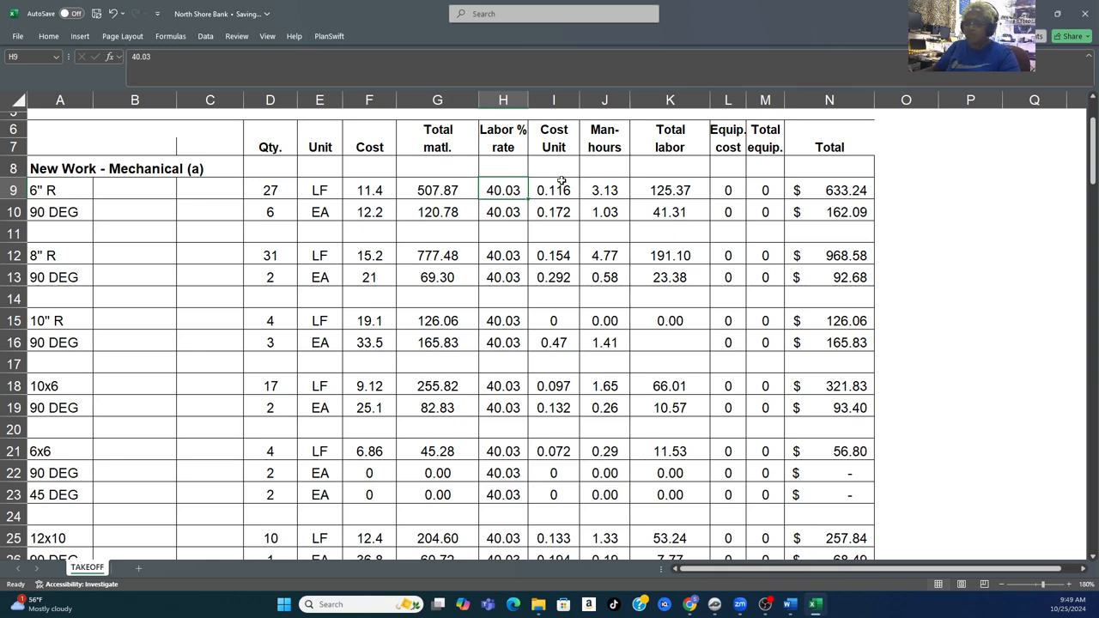
click(553, 188)
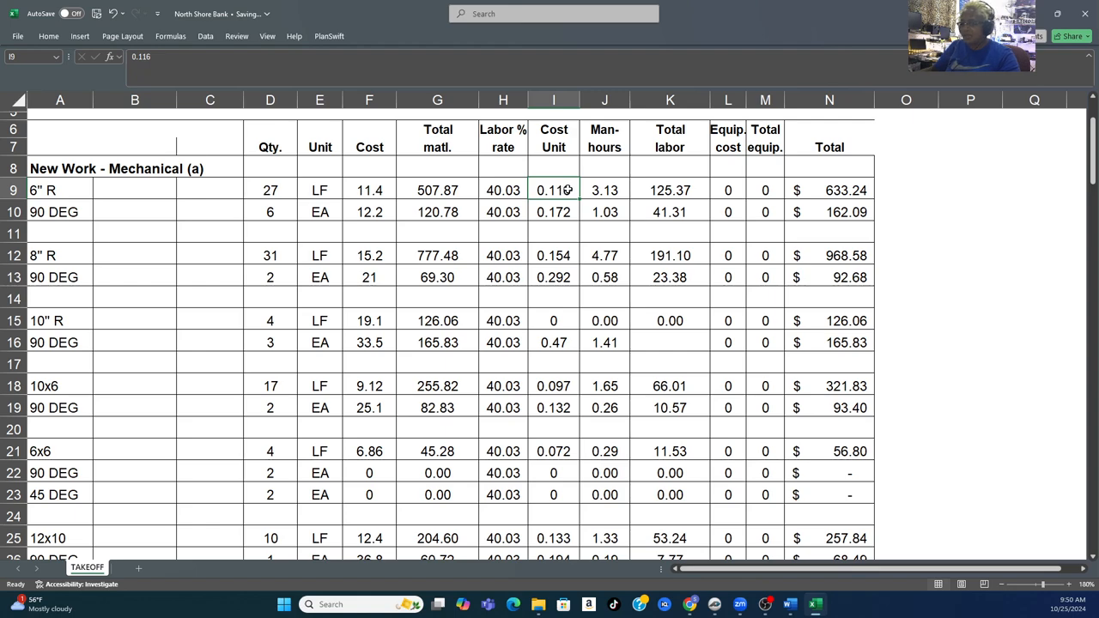
- Scroll through the takeoff rows 9–56, rechecking the 40.03 labor rate, down to 12x10–18x10
scroll(down, 3)
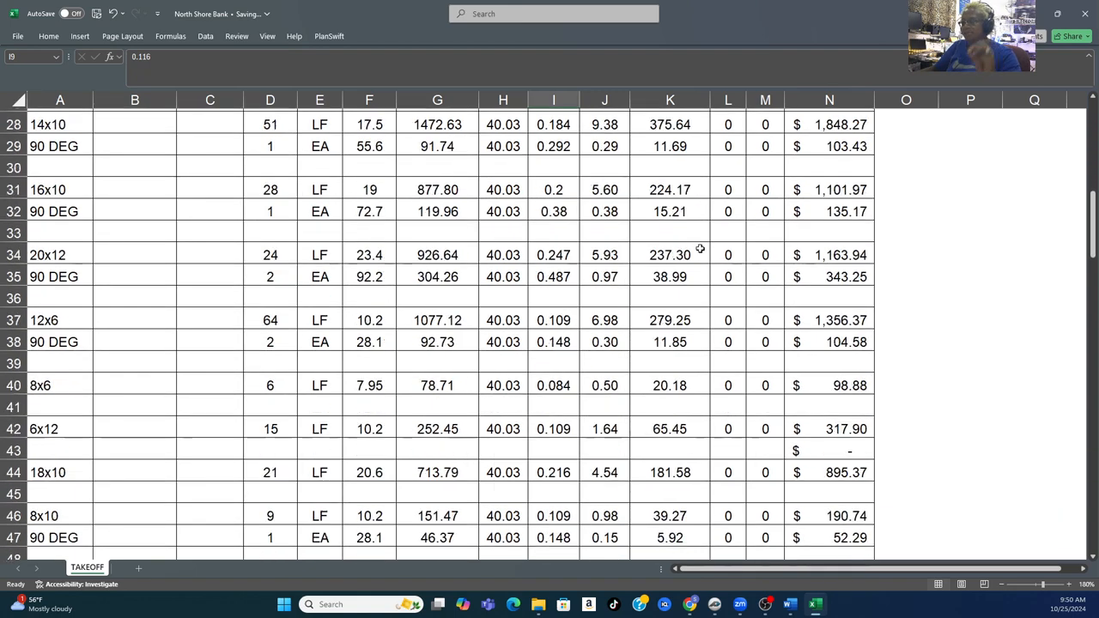
scroll(down, 3)
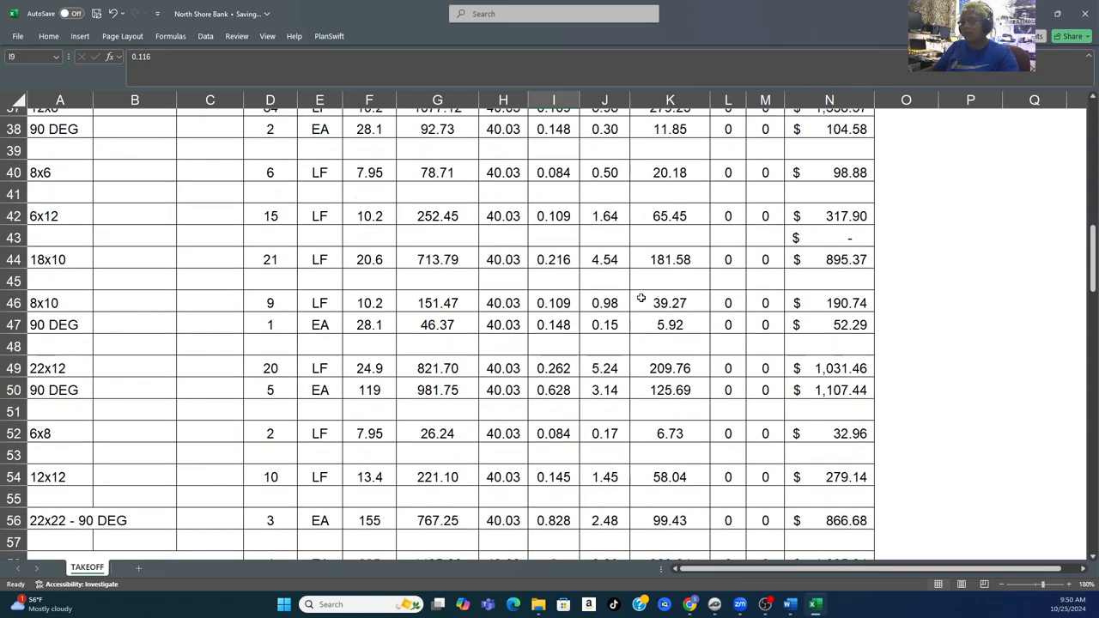
scroll(up, 3)
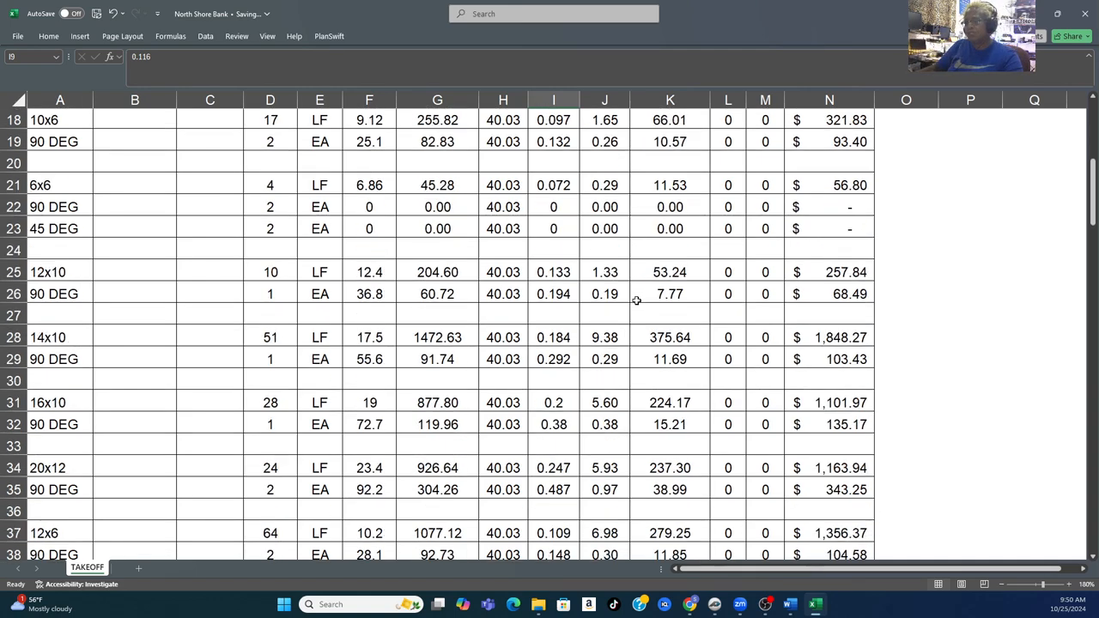
scroll(down, 3)
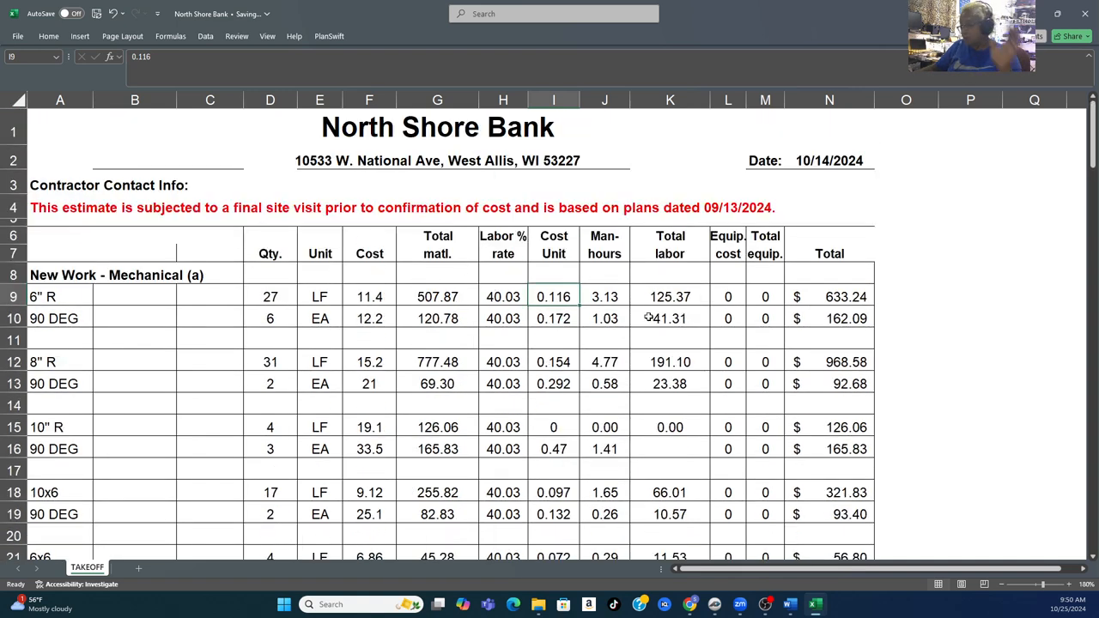
click(503, 296)
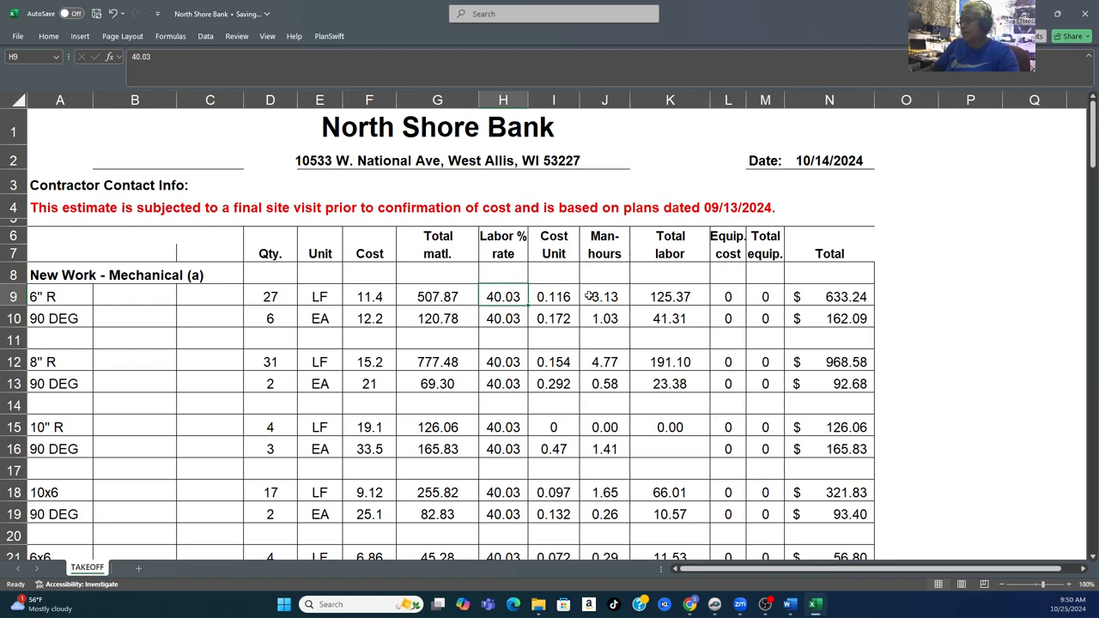
scroll(down, 3)
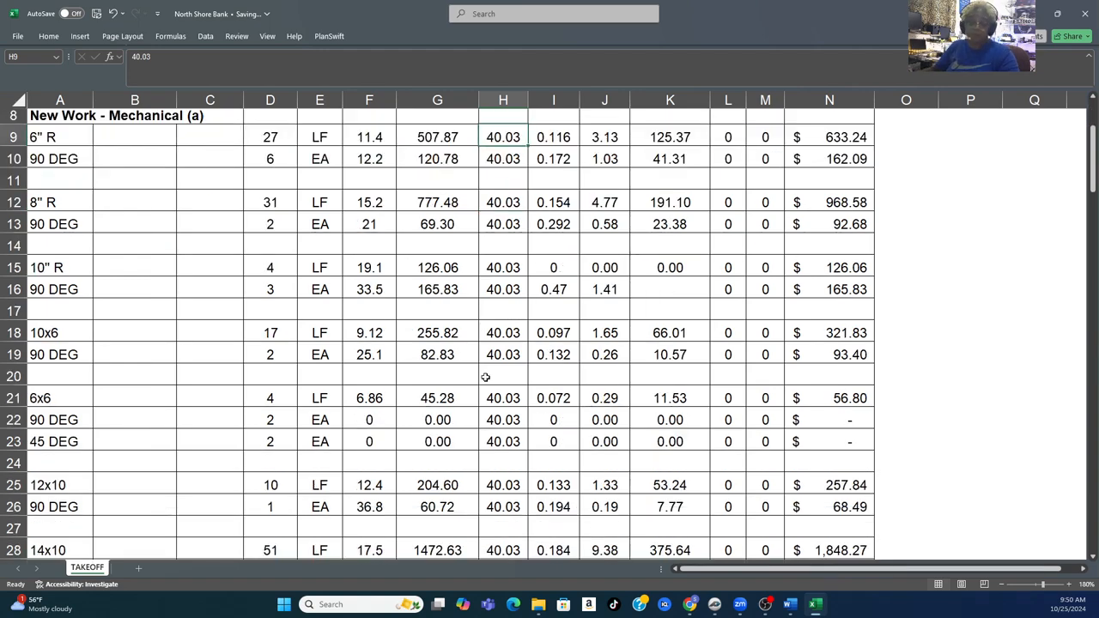
scroll(down, 3)
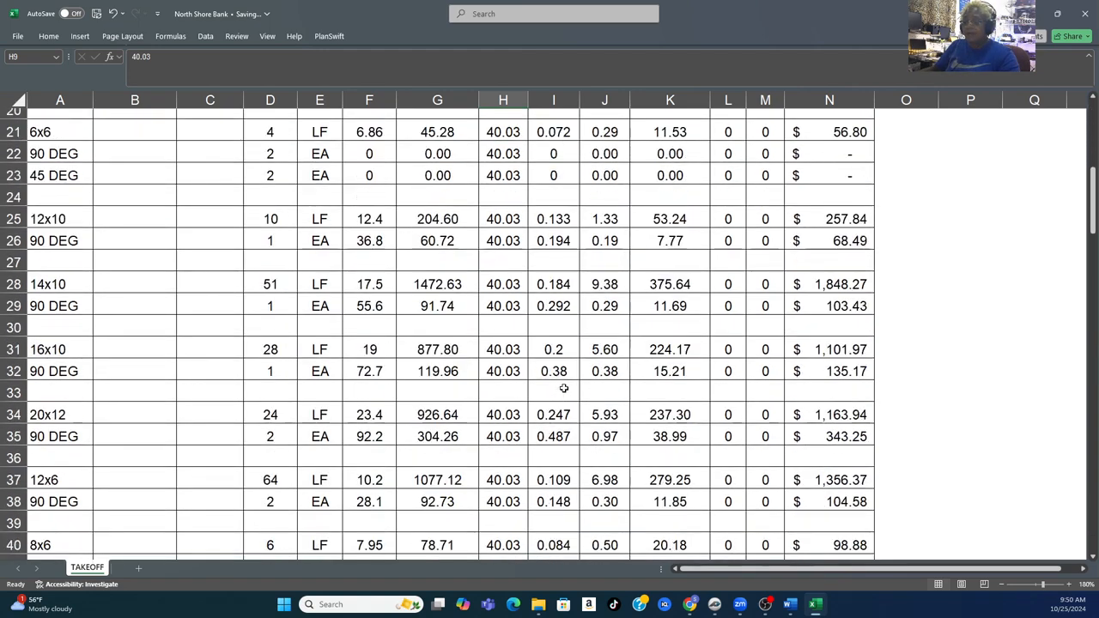
scroll(down, 3)
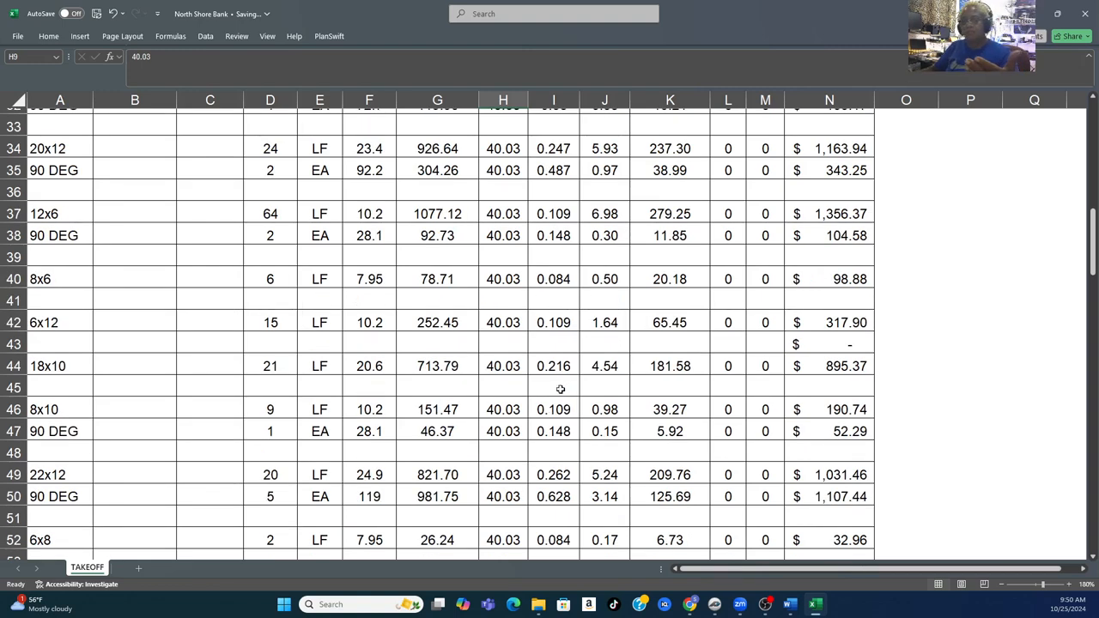
scroll(up, 3)
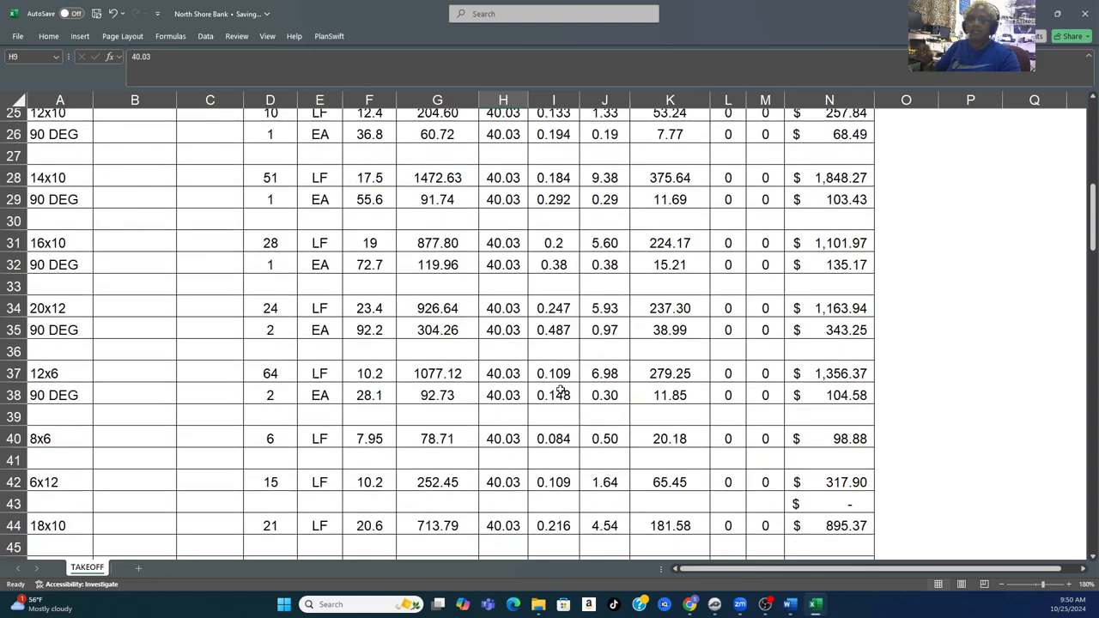